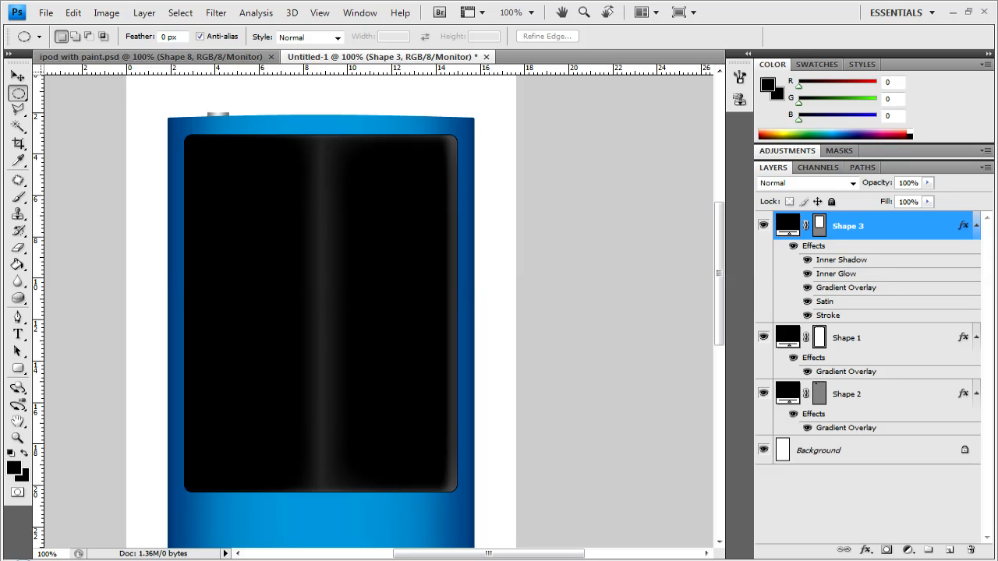
pyautogui.moveTo(827, 248)
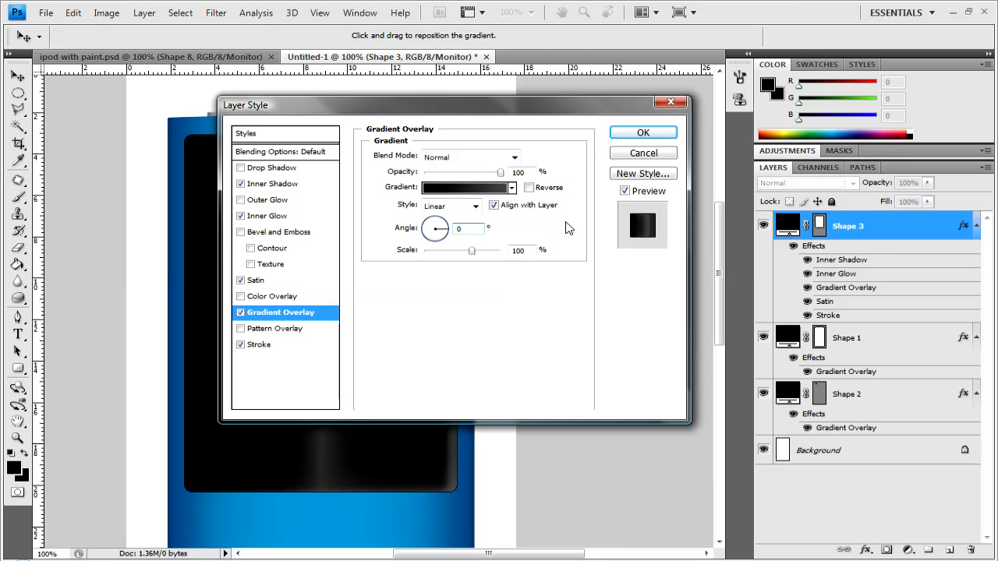
# Set Shape 3's gradient overlay angle to 90° so the shine fades downward, review Stroke, confirm.
pyautogui.click(464, 228)
pyautogui.write('90')
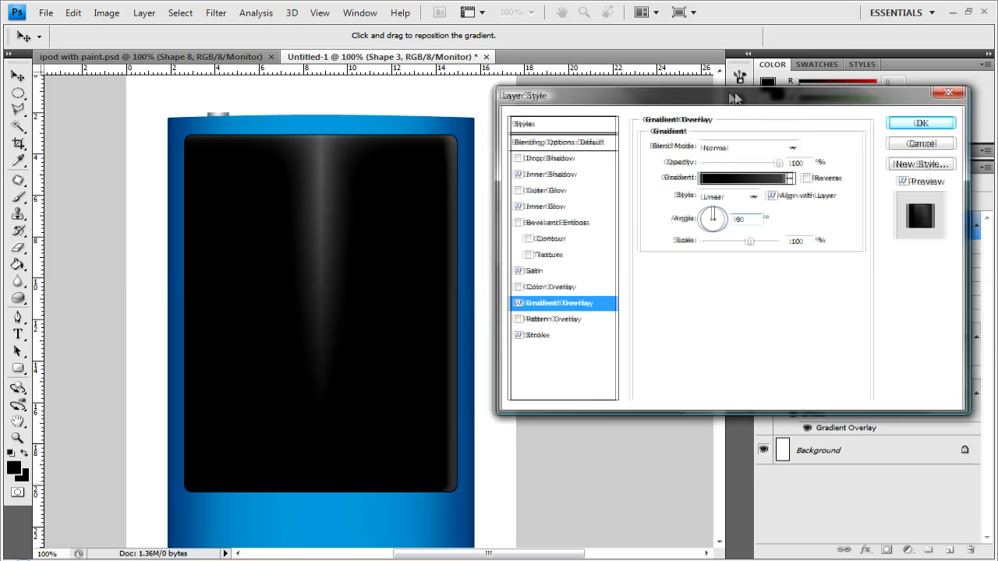
pyautogui.moveTo(729, 95); pyautogui.dragTo(487, 102)
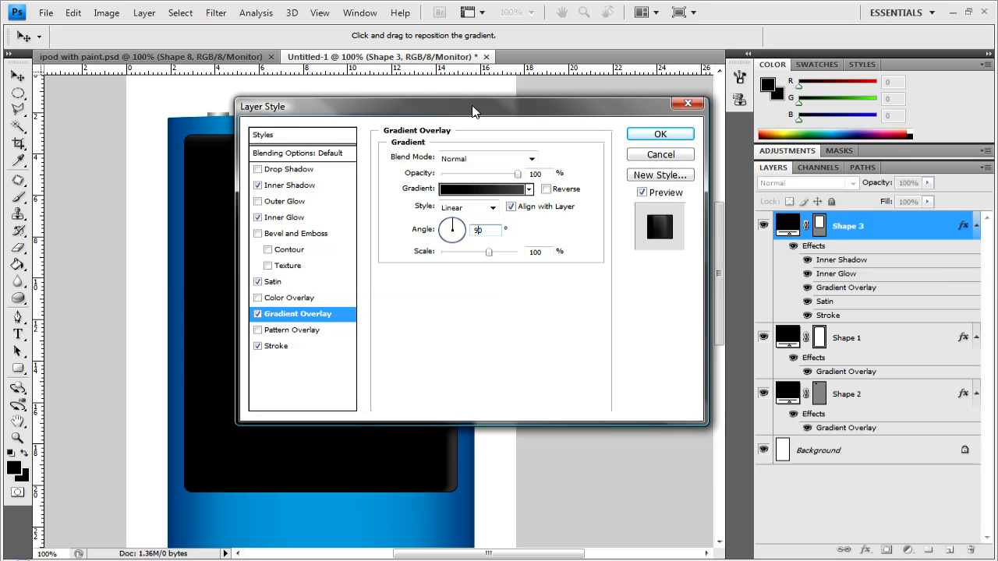
pyautogui.moveTo(268, 116)
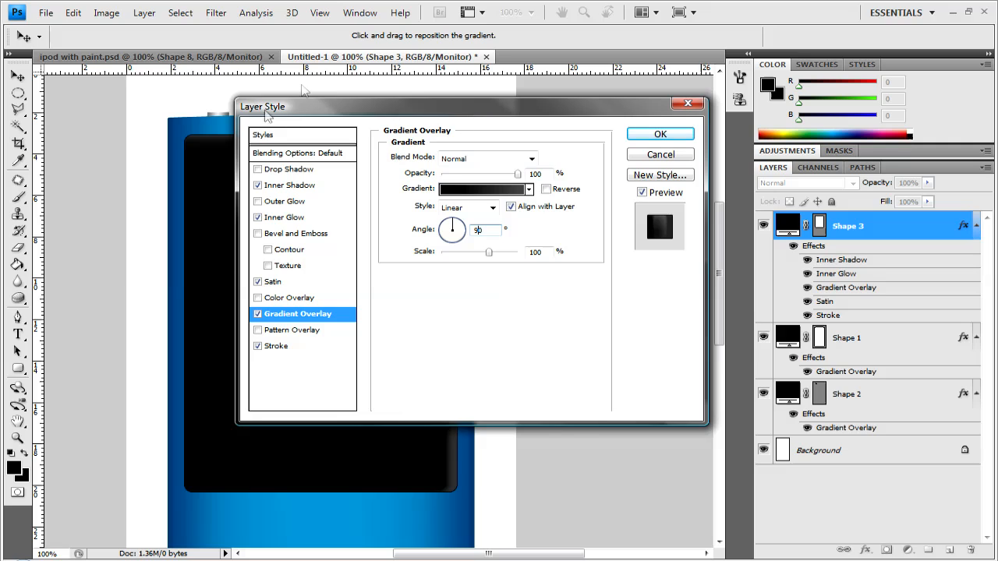
pyautogui.moveTo(317, 300)
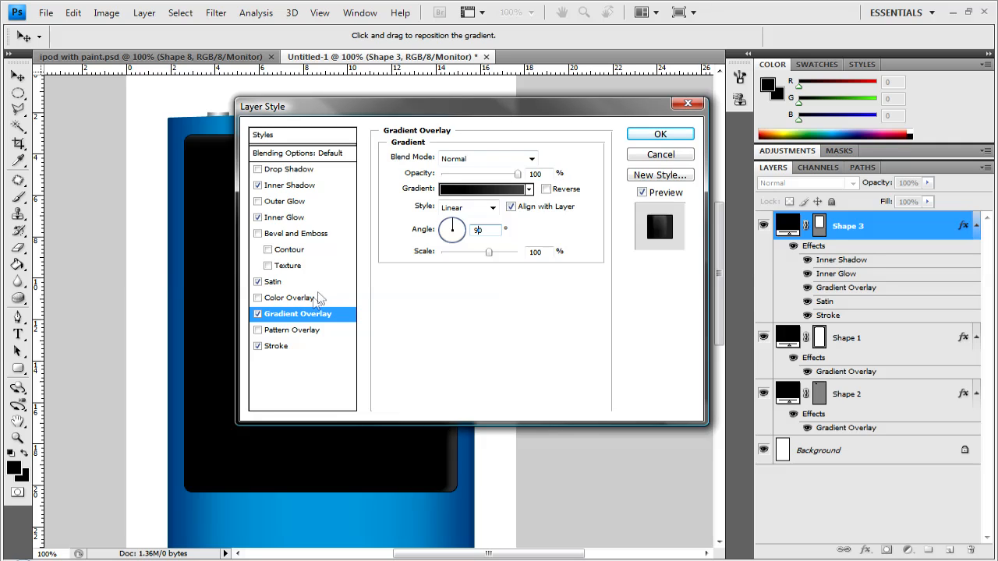
pyautogui.click(277, 345)
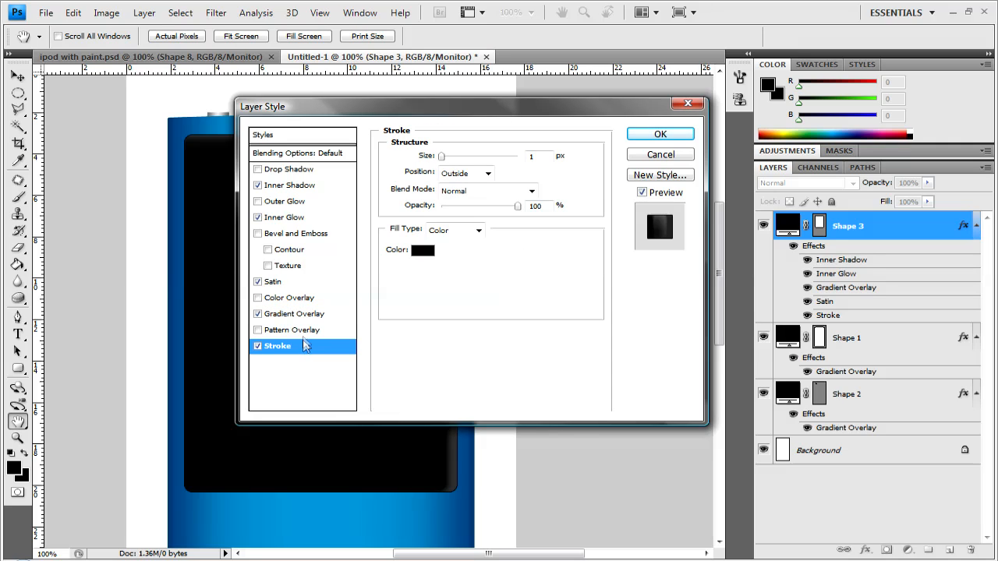
pyautogui.click(659, 133)
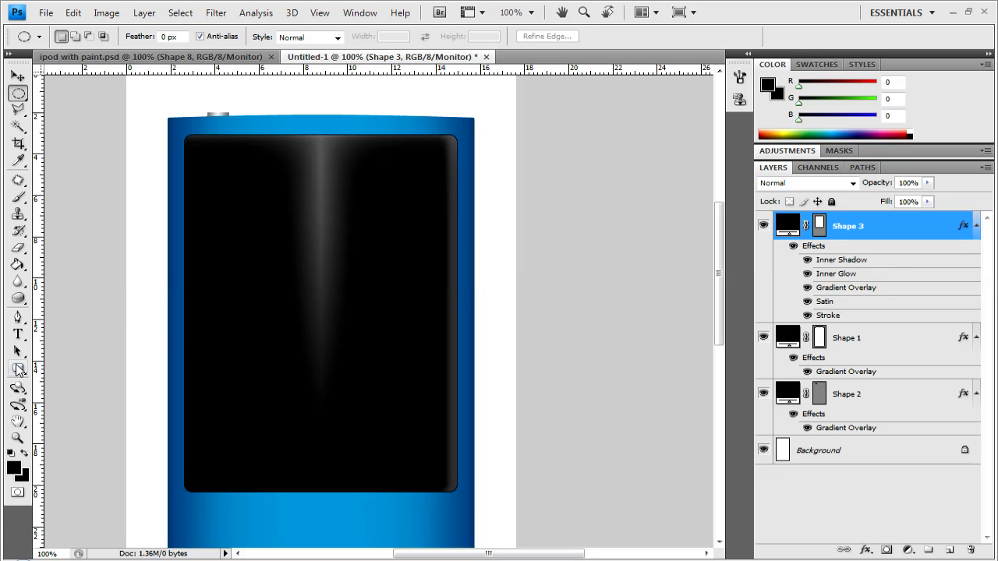
# Draw a 3 px-radius rounded rectangle (Shape 4) inset inside the black screen.
pyautogui.click(18, 368)
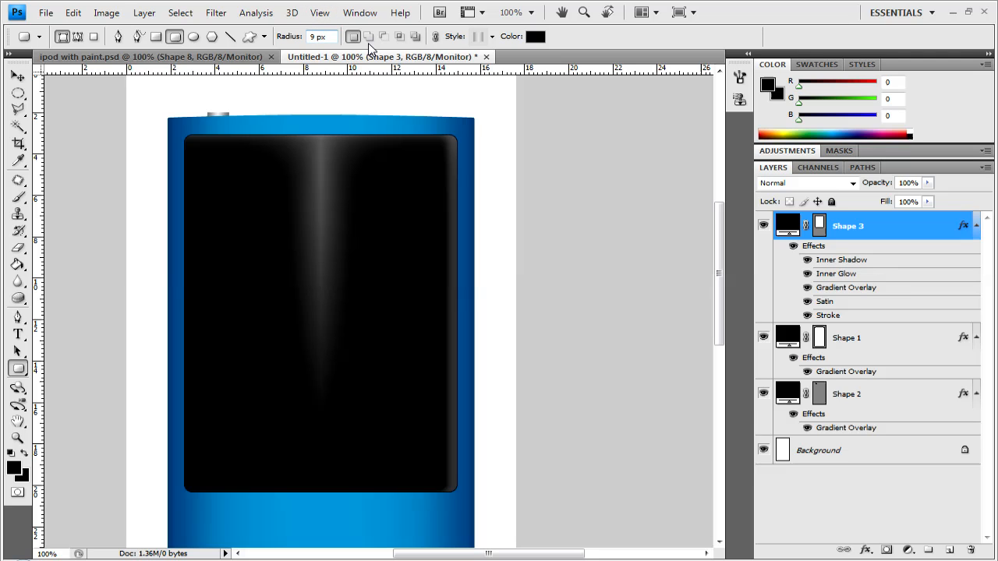
pyautogui.write('3')
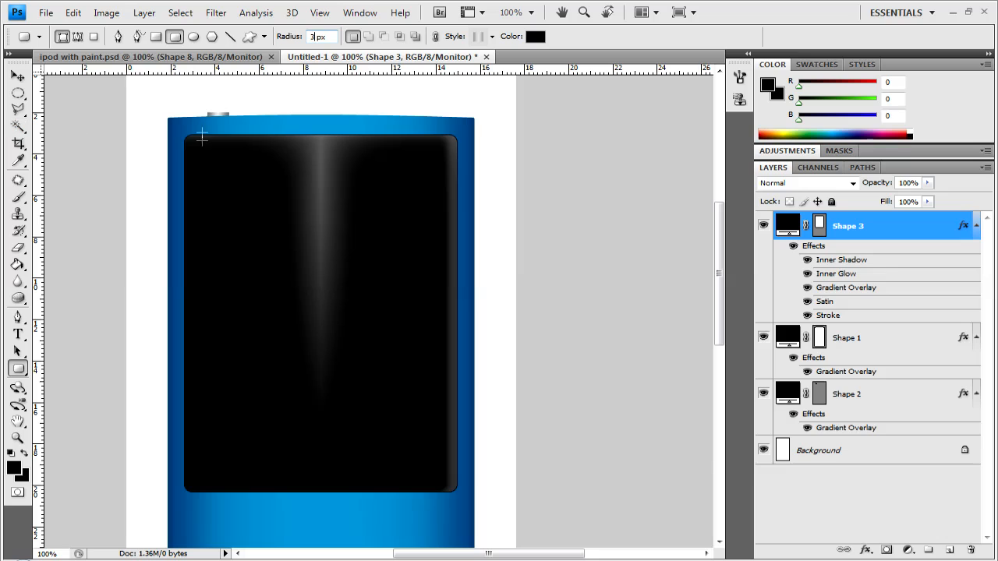
pyautogui.moveTo(198, 146)
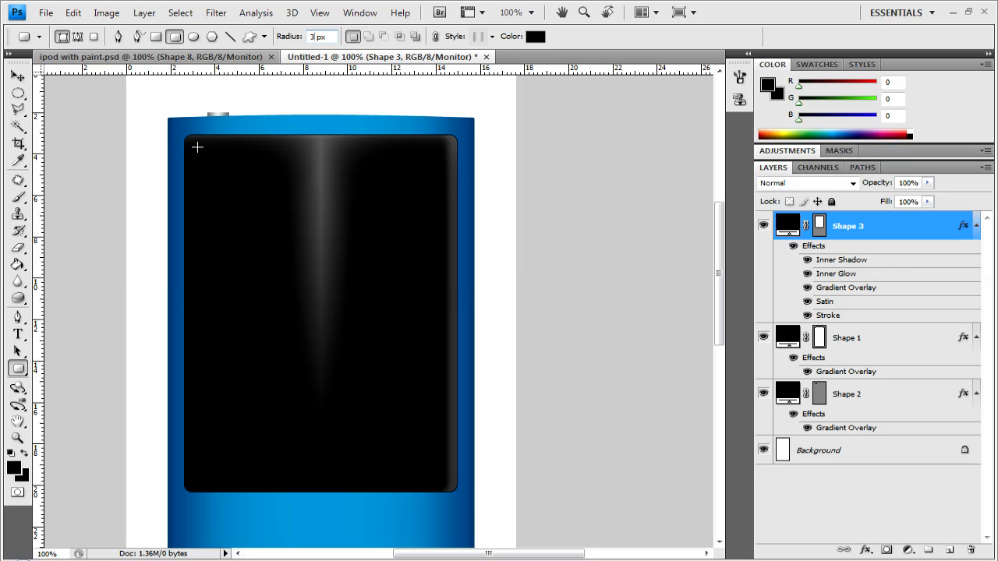
pyautogui.moveTo(197, 147); pyautogui.dragTo(438, 482)
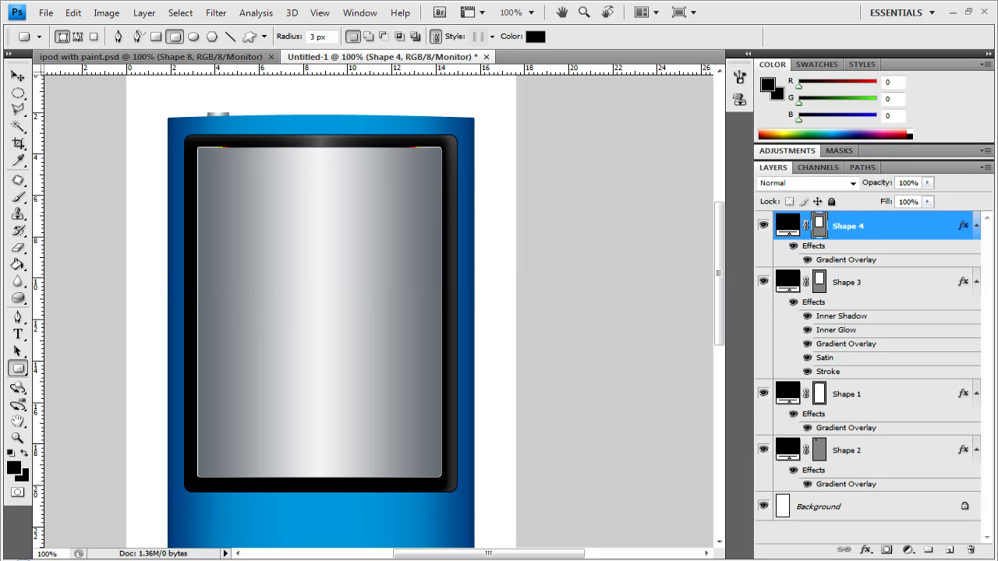
pyautogui.moveTo(524, 138)
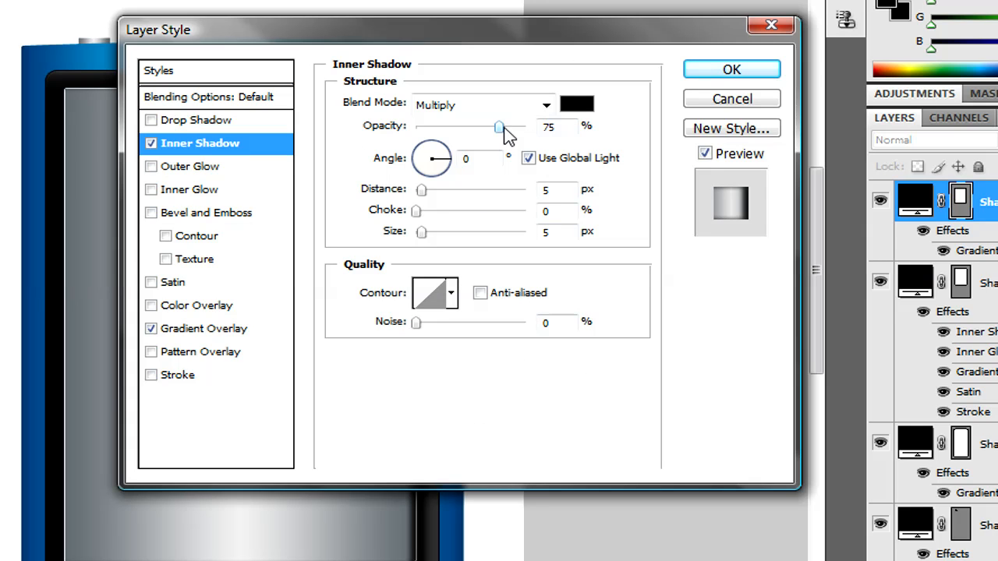
# Give Shape 4 an inner shadow at 20% opacity, 0 px distance, 31% choke, 10 px size.
pyautogui.moveTo(499, 126); pyautogui.dragTo(437, 127)
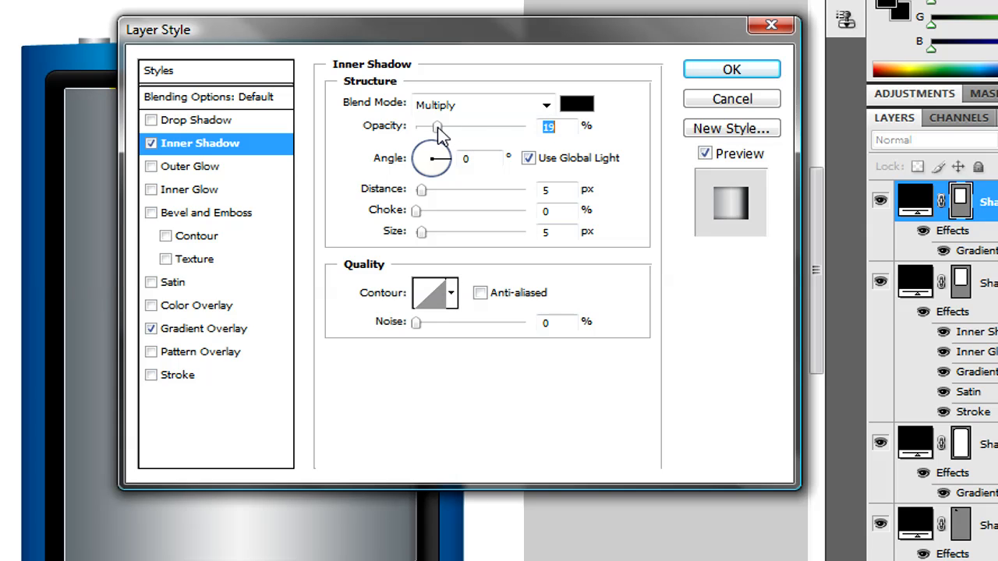
pyautogui.moveTo(437, 127); pyautogui.dragTo(444, 126)
pyautogui.write('20')
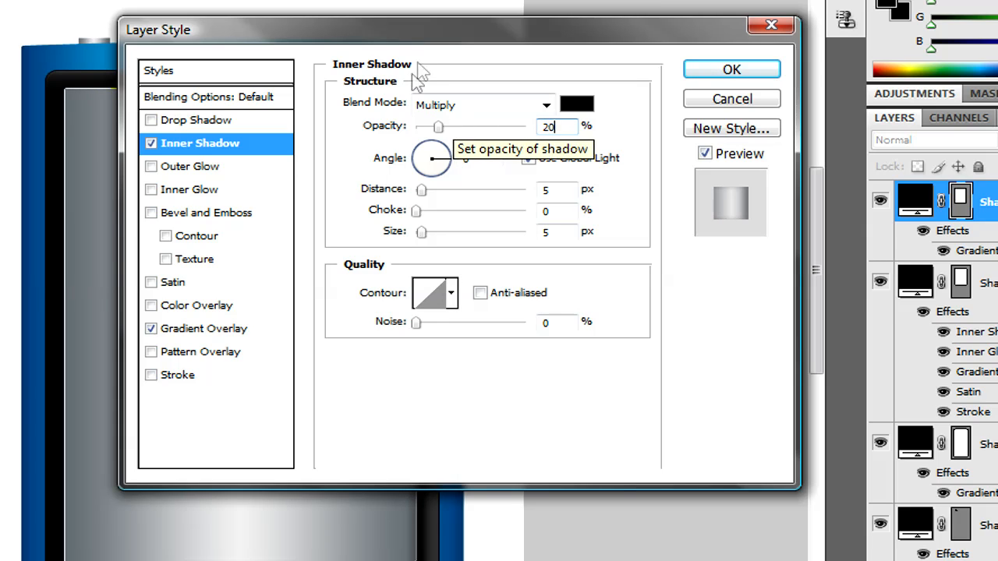
pyautogui.click(557, 189)
pyautogui.write('0')
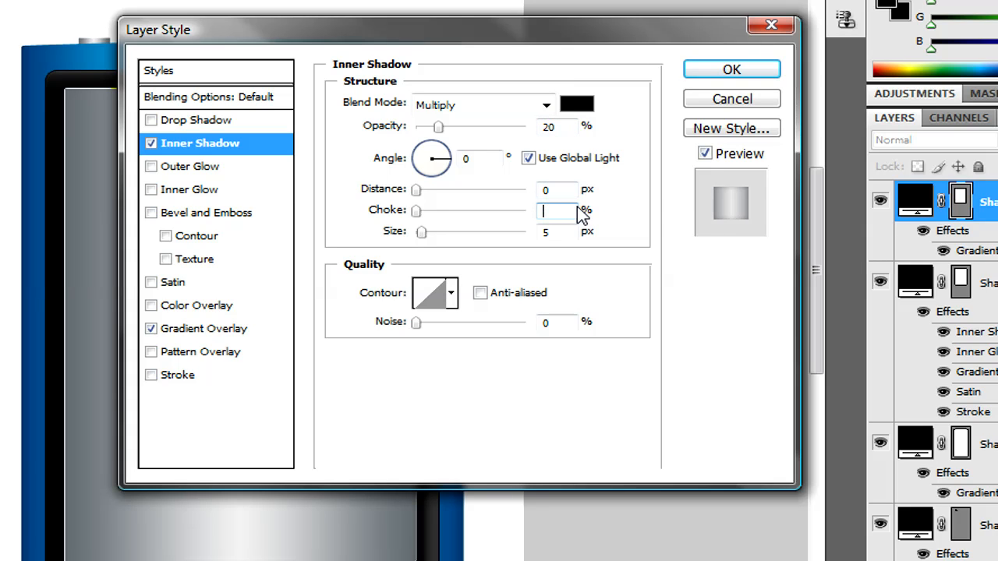
pyautogui.write('31')
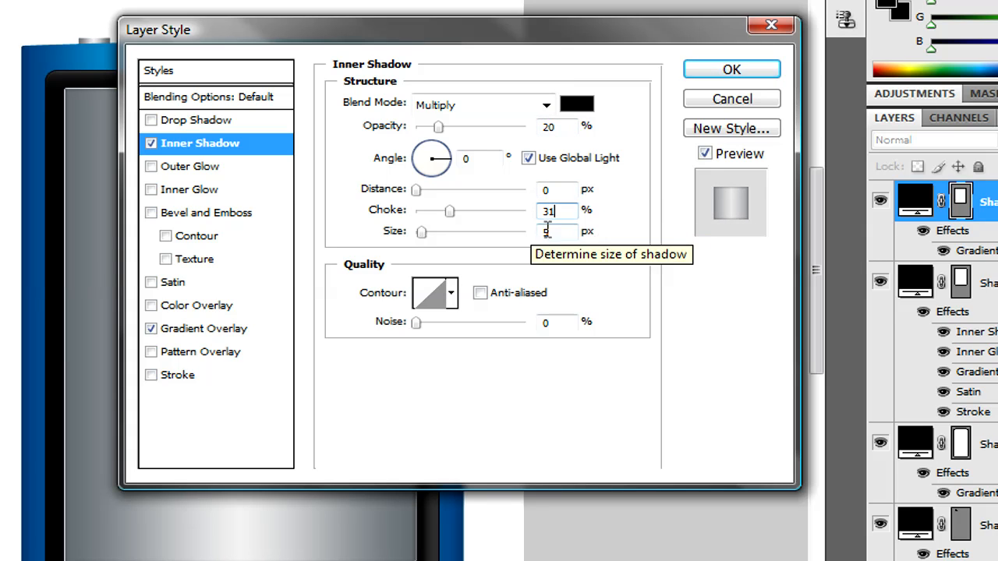
pyautogui.write('10')
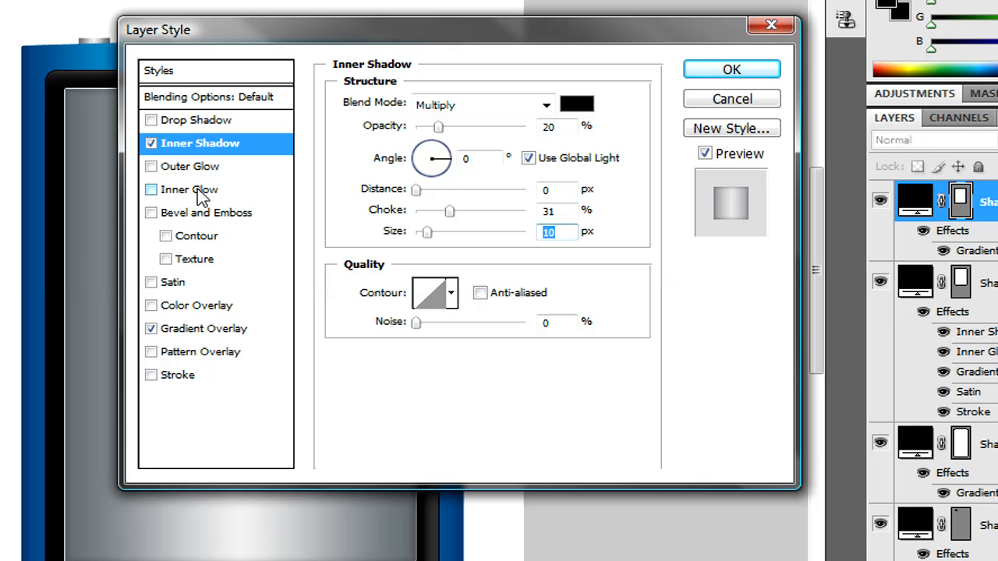
# Enable a white inner glow on Shape 4 in Overlay mode at 20% opacity with 38% choke.
pyautogui.click(189, 189)
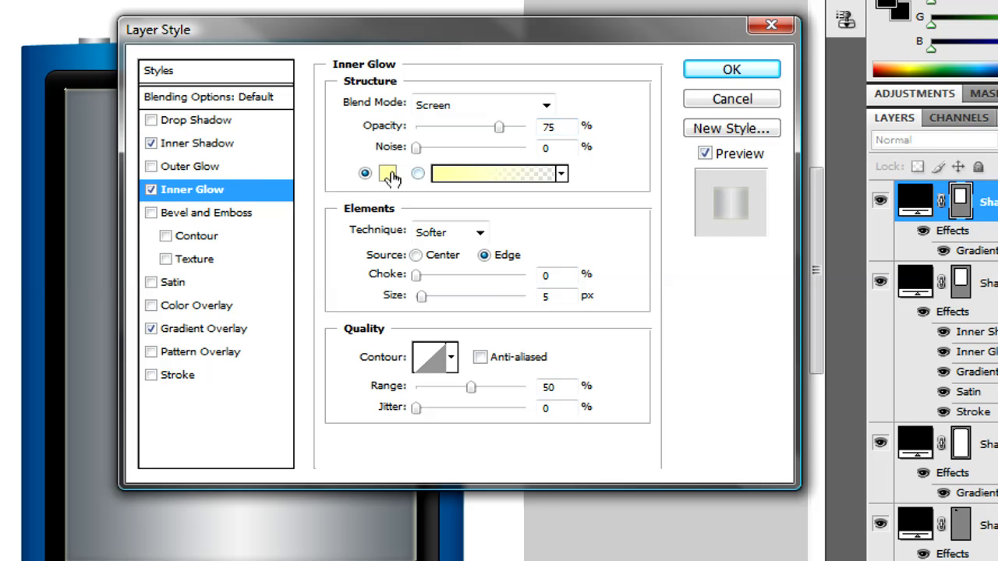
pyautogui.click(495, 173)
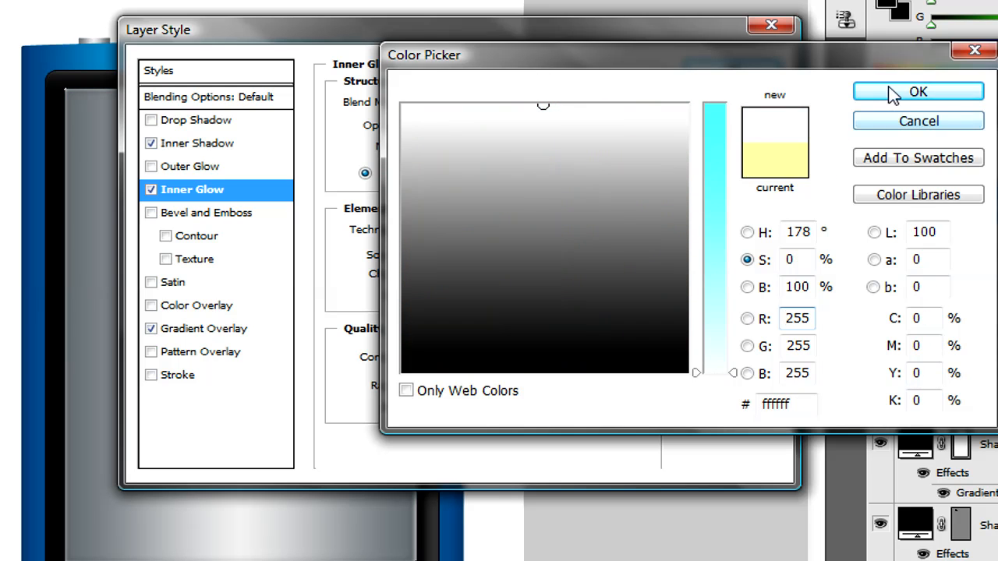
pyautogui.click(917, 91)
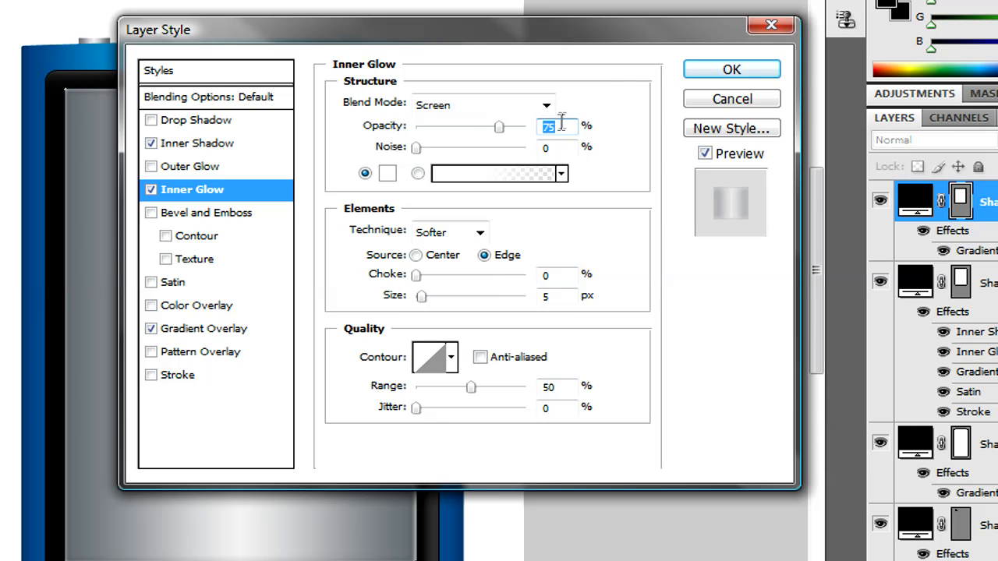
pyautogui.write('20')
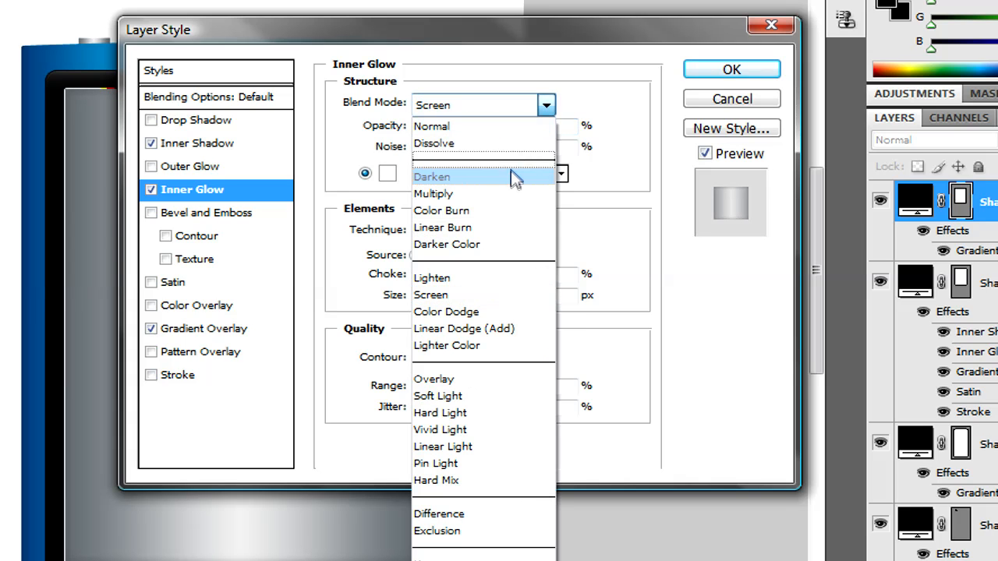
pyautogui.click(433, 379)
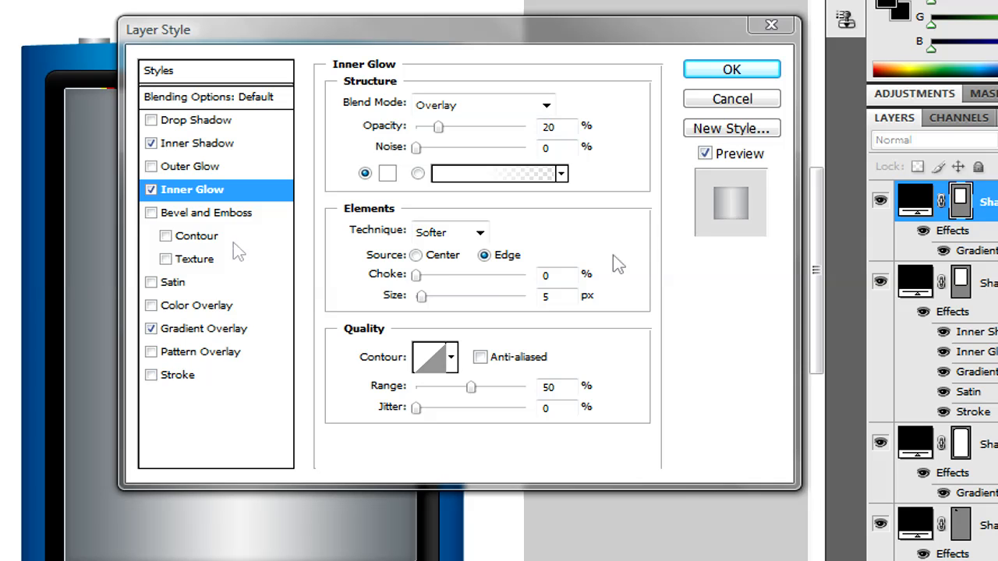
pyautogui.click(196, 143)
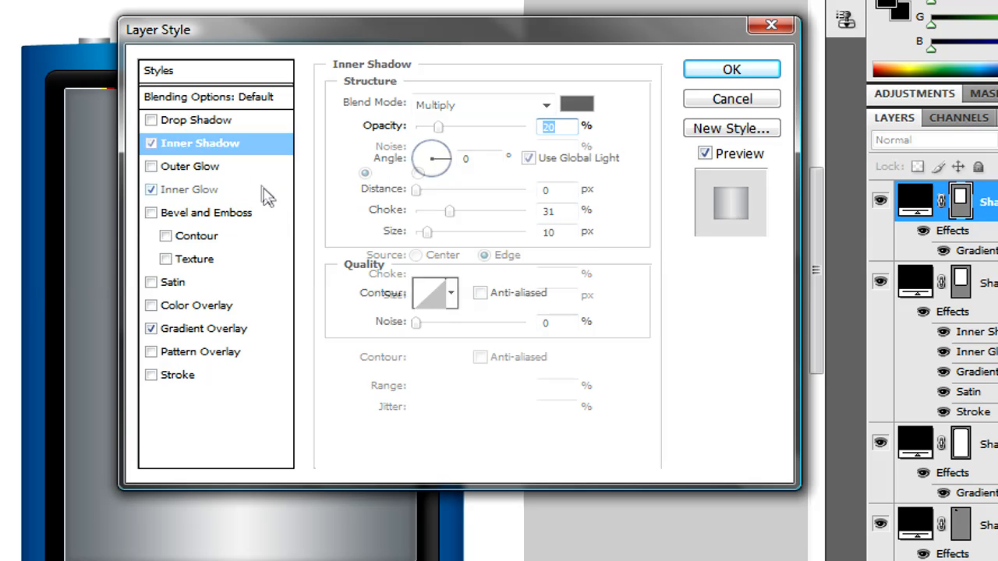
pyautogui.click(191, 190)
pyautogui.write('5')
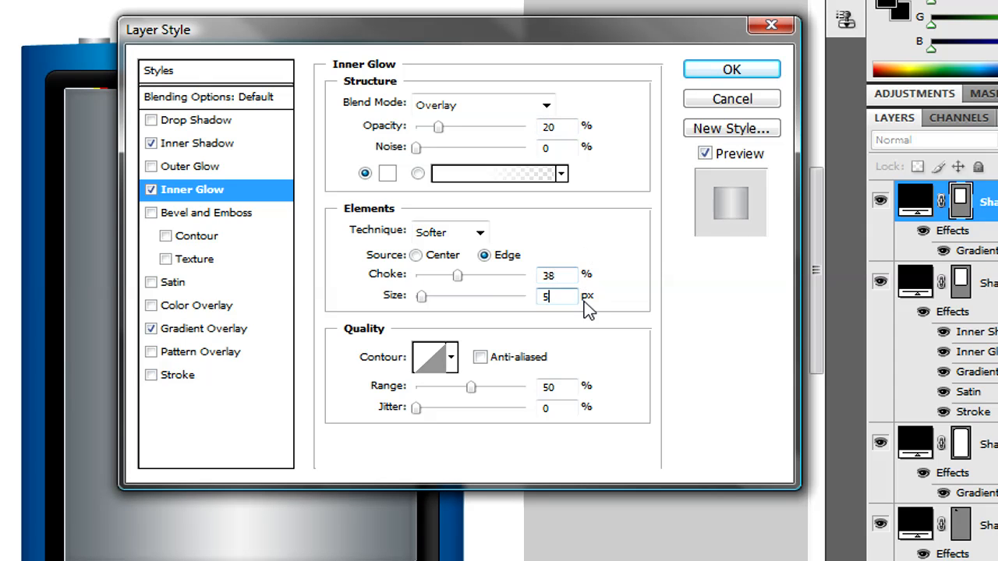
pyautogui.write('2')
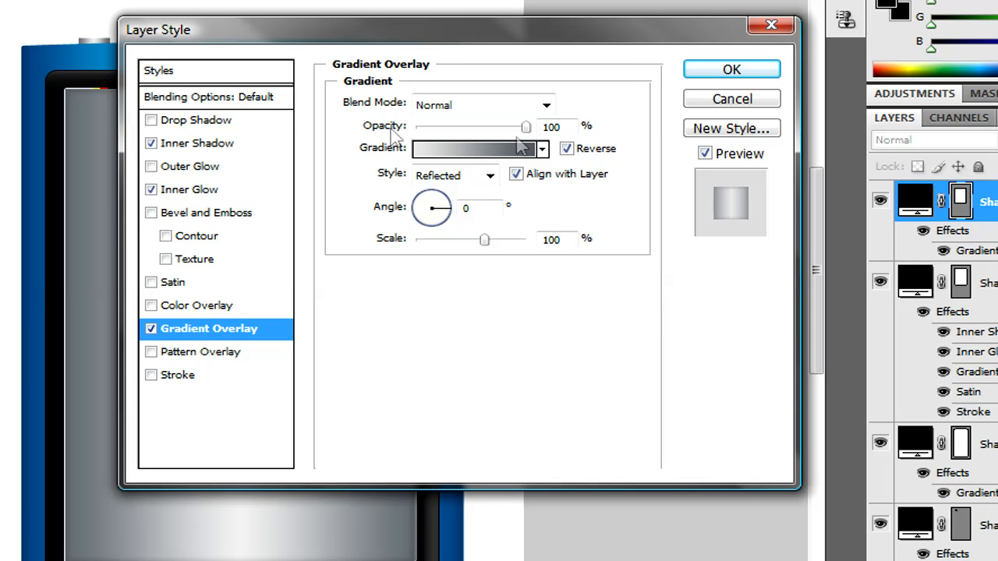
pyautogui.moveTo(530, 133)
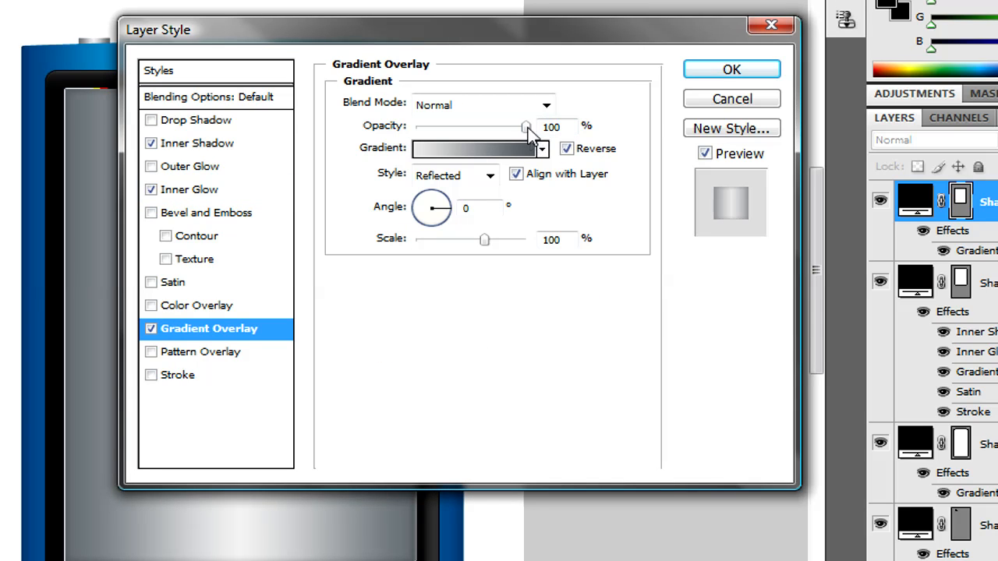
# Set the gradient overlay to the Black, White preset at 15% opacity, not reversed, and confirm.
pyautogui.click(554, 126)
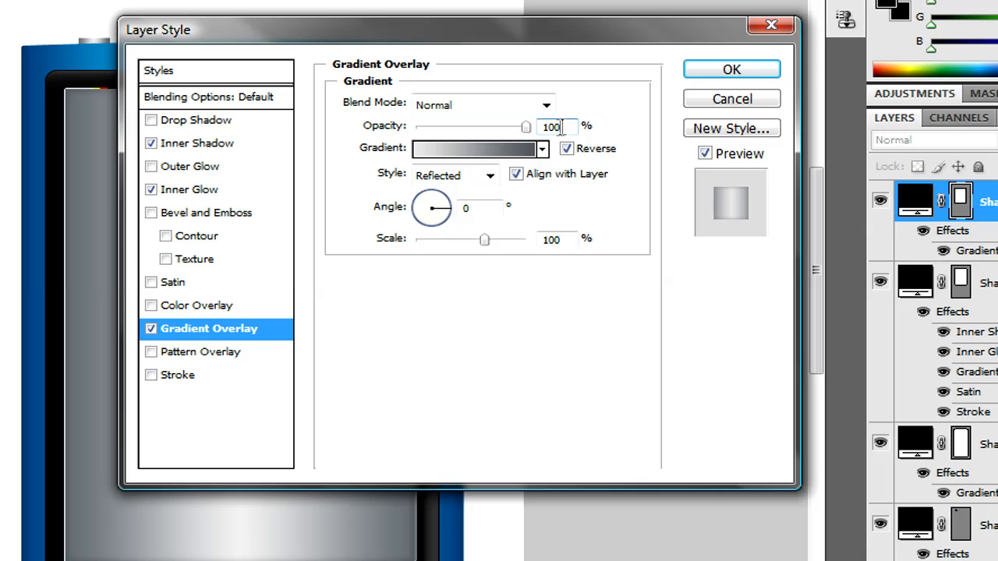
pyautogui.write('15')
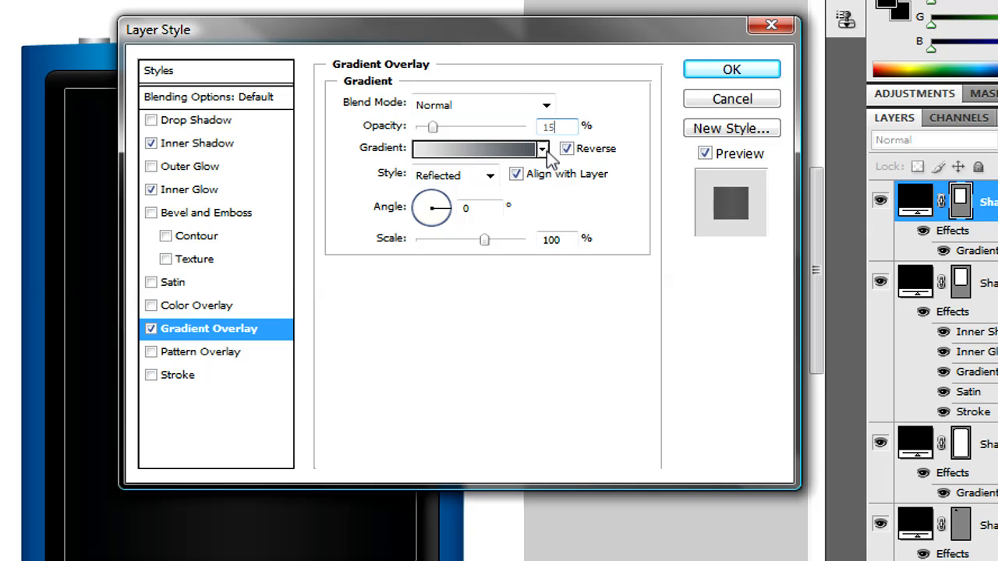
pyautogui.click(542, 148)
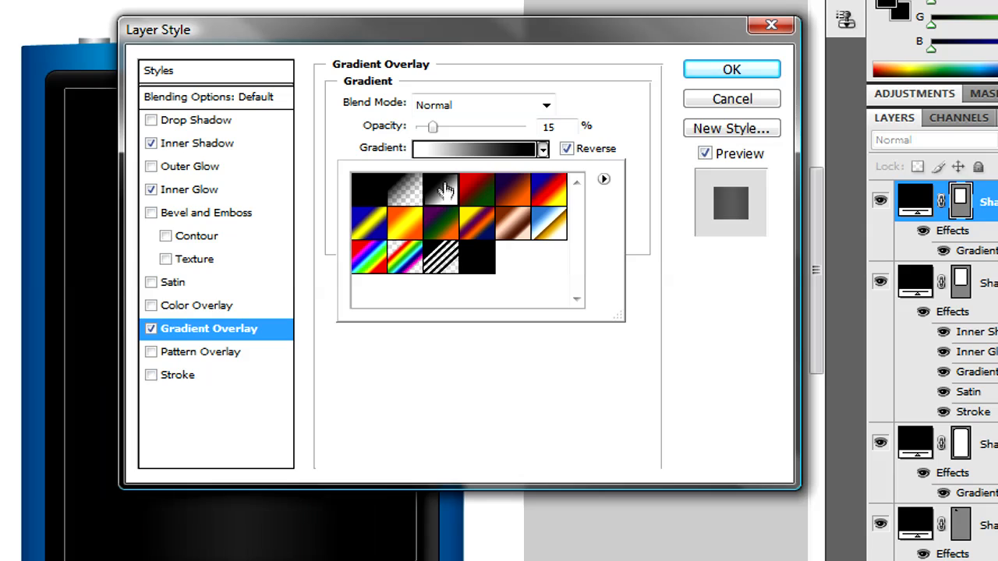
pyautogui.moveTo(676, 323)
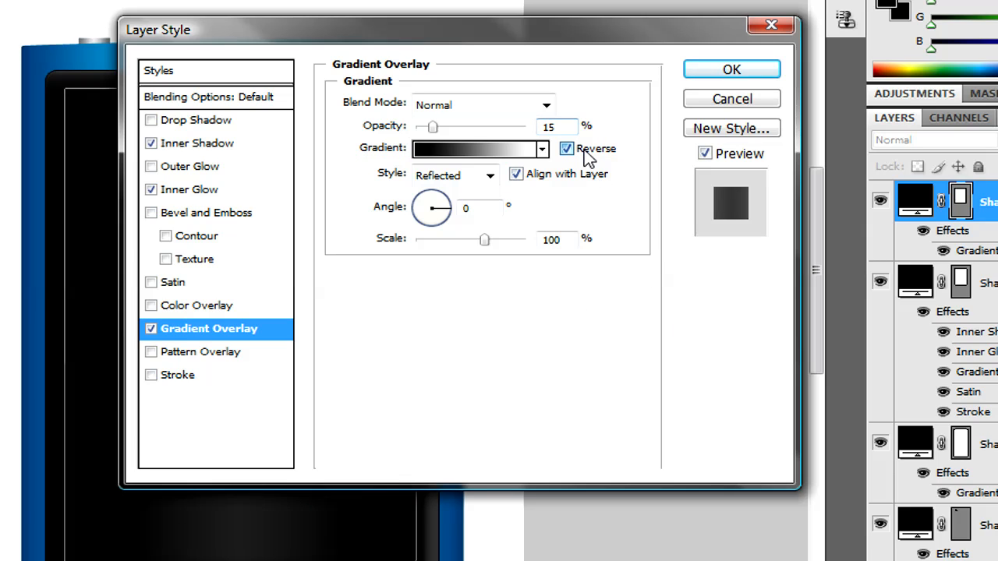
pyautogui.click(567, 148)
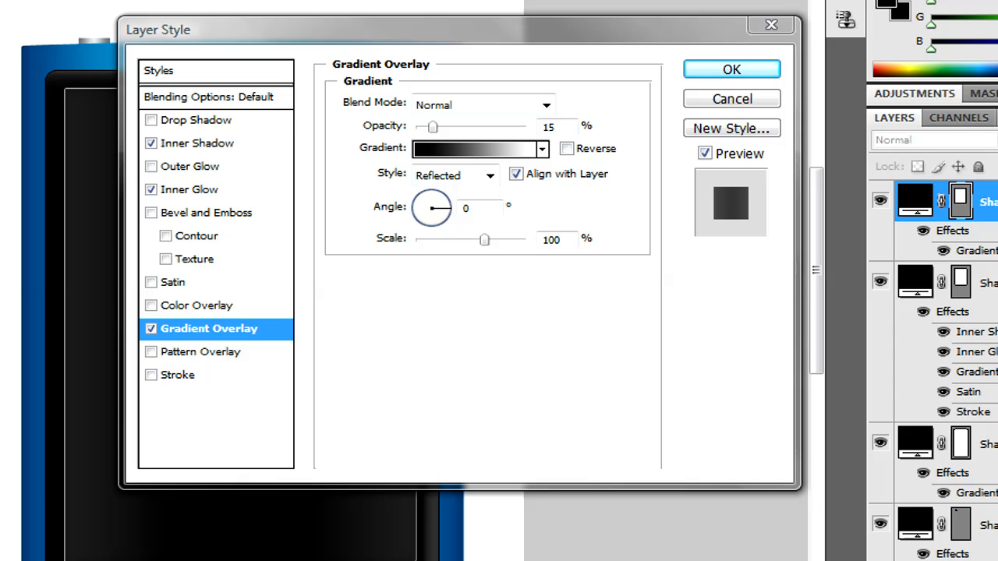
pyautogui.click(475, 148)
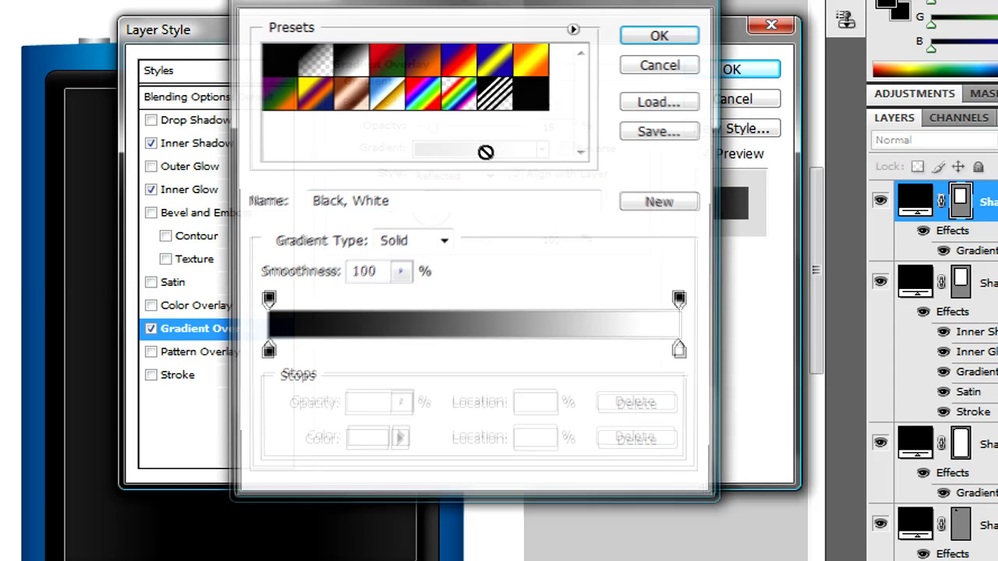
pyautogui.click(268, 350)
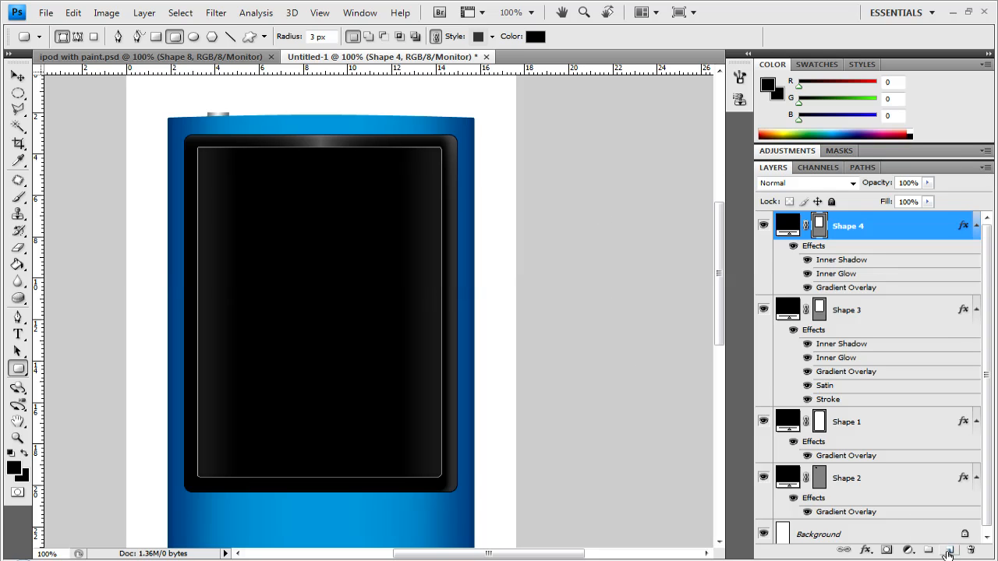
# Create Layer 1 with a white elliptical glare clipped to Shape 4 at 21% opacity.
pyautogui.click(949, 550)
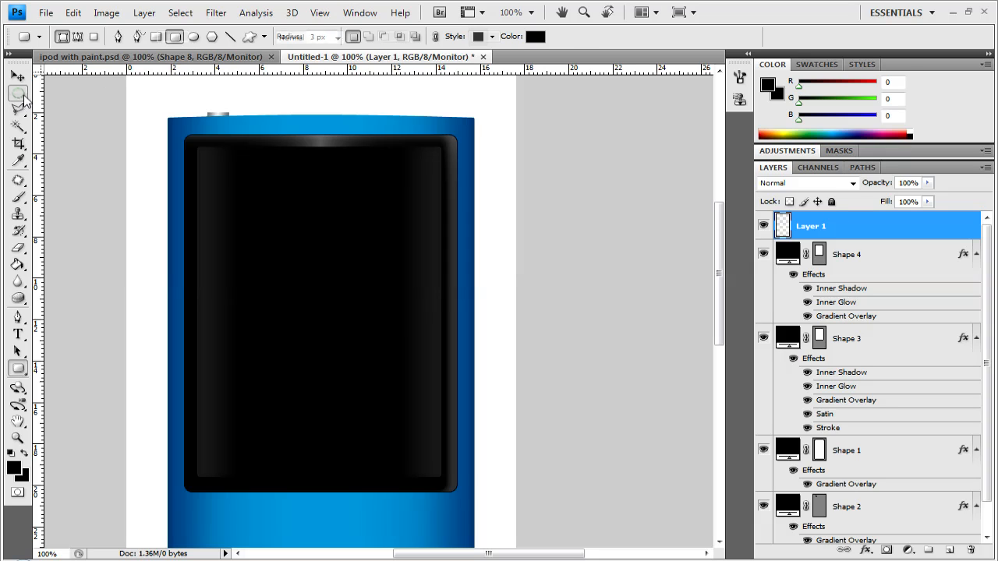
pyautogui.click(18, 92)
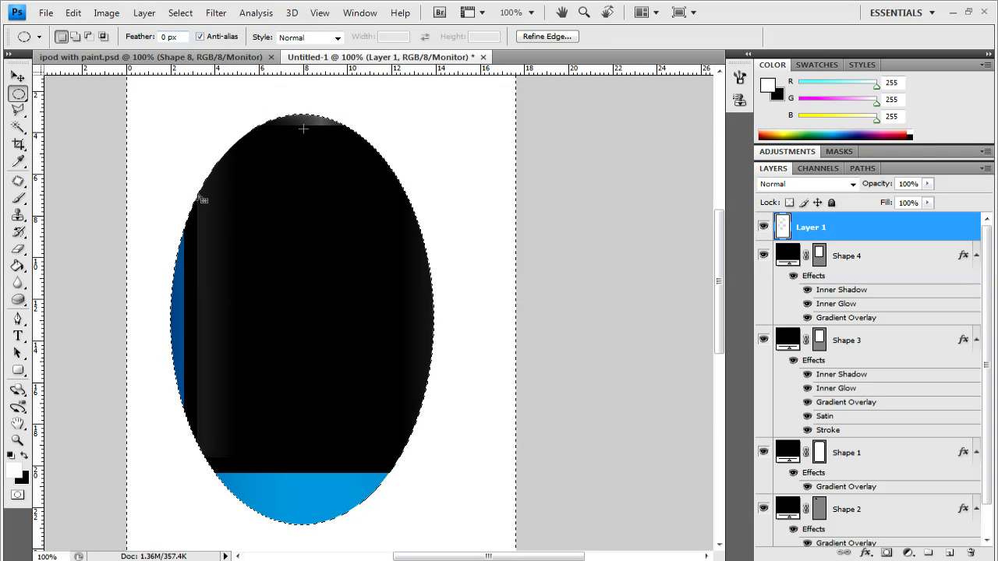
pyautogui.click(143, 12)
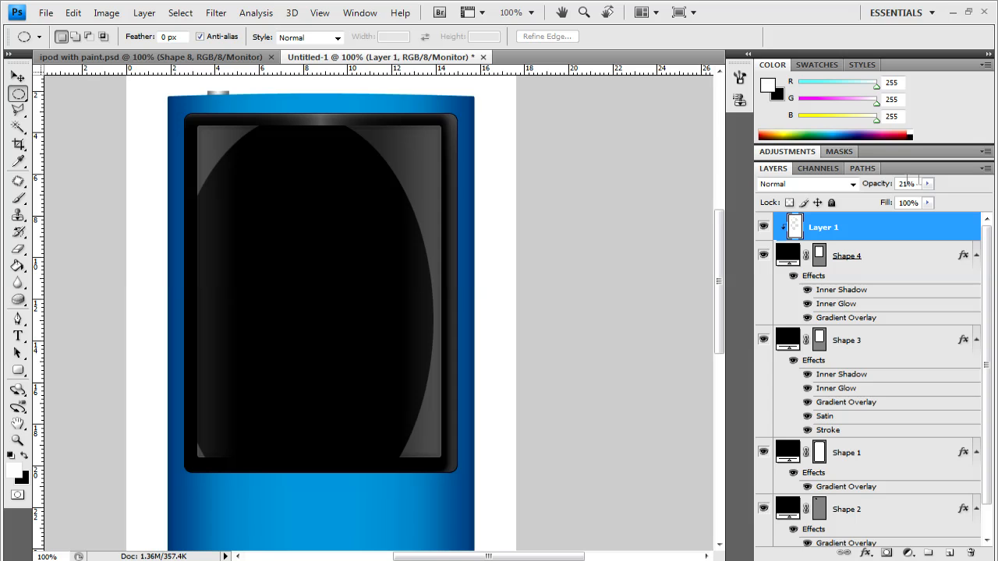
pyautogui.click(927, 184)
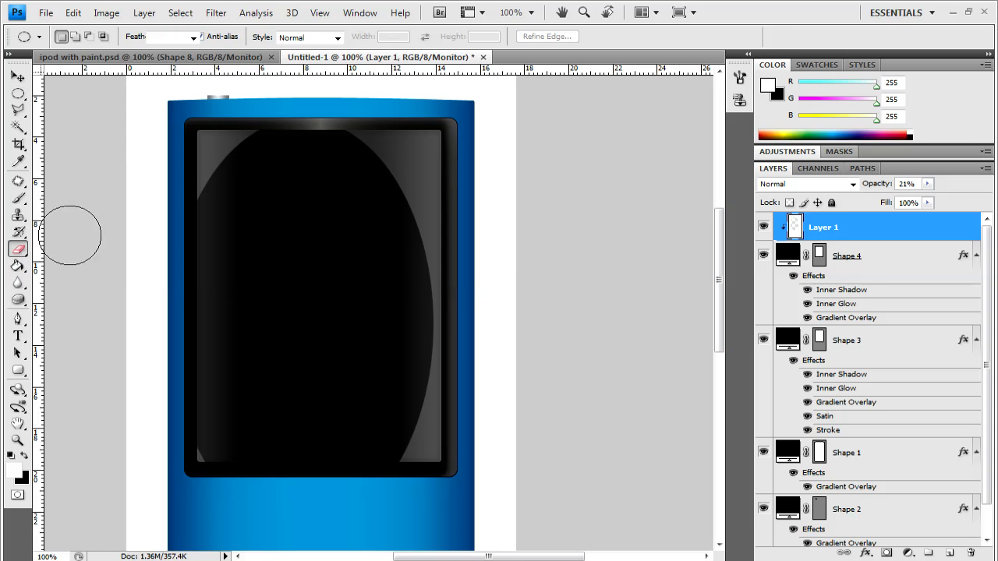
pyautogui.click(18, 248)
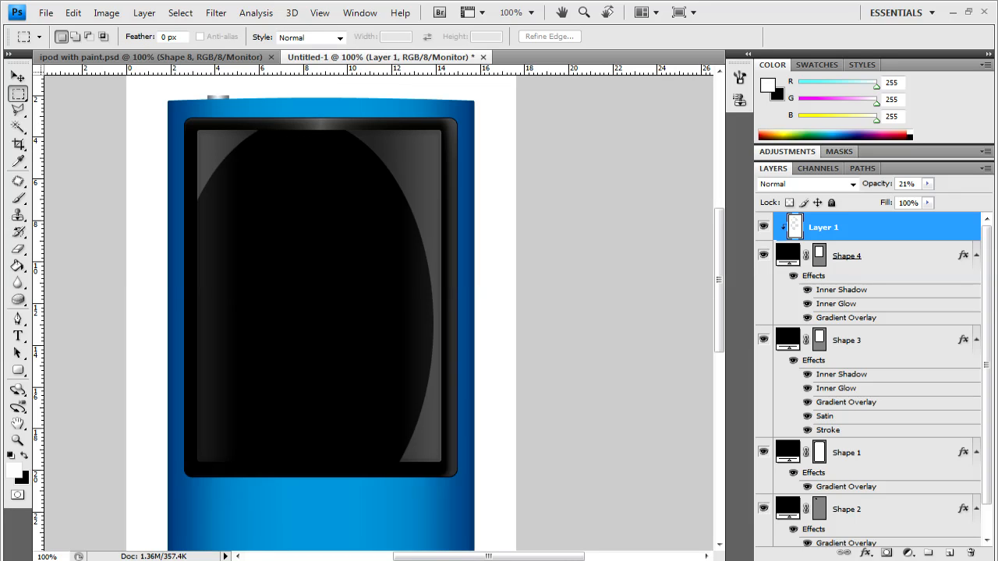
pyautogui.moveTo(689, 207)
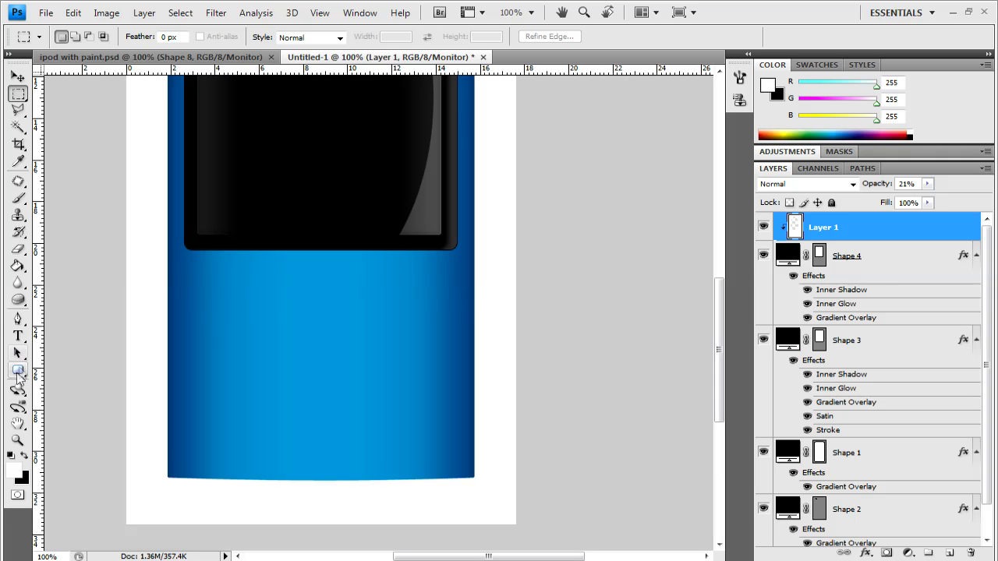
# Set the Ellipse Tool to no style with shape colour eff0f3.
pyautogui.click(18, 370)
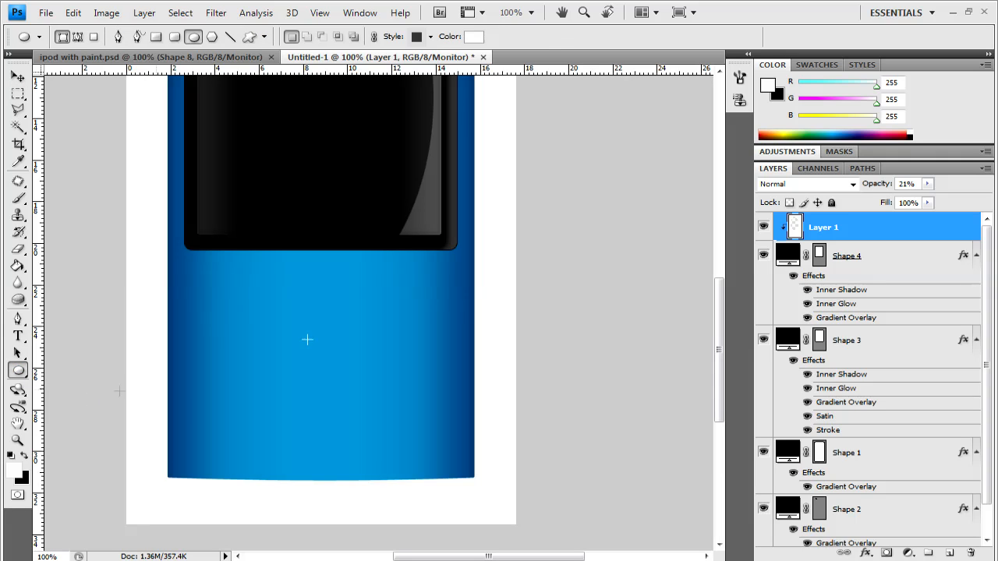
pyautogui.click(416, 37)
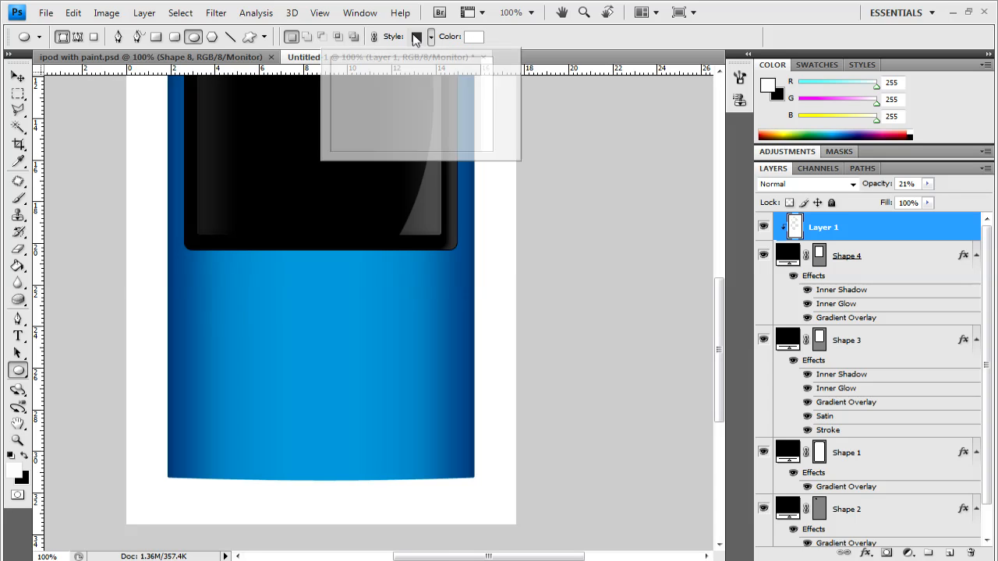
pyautogui.click(429, 36)
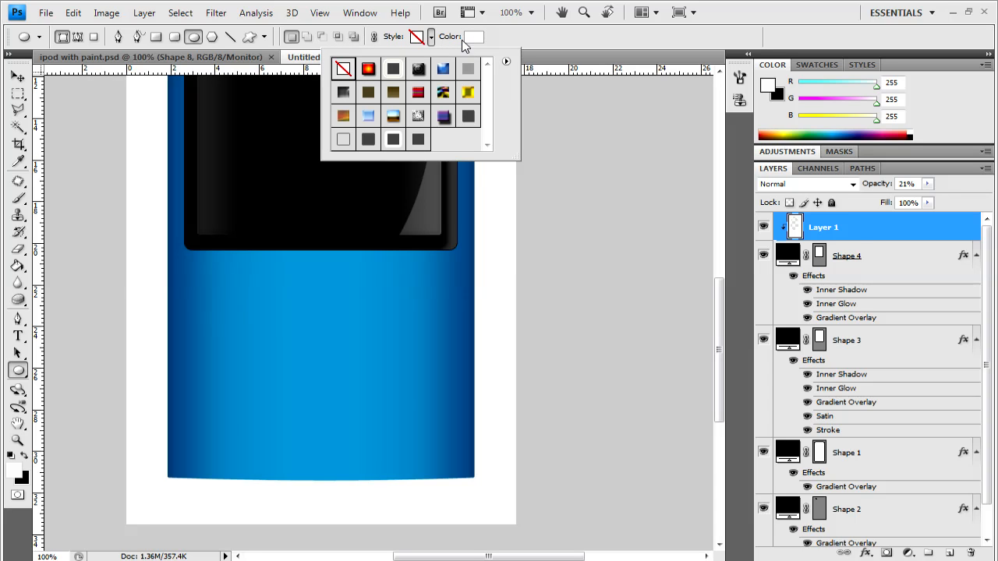
pyautogui.click(468, 36)
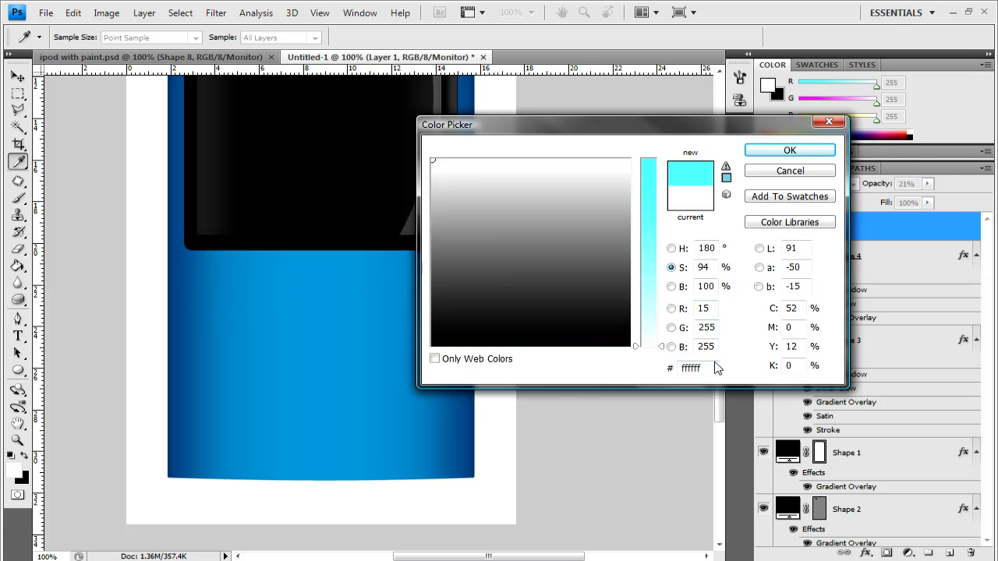
pyautogui.click(648, 160)
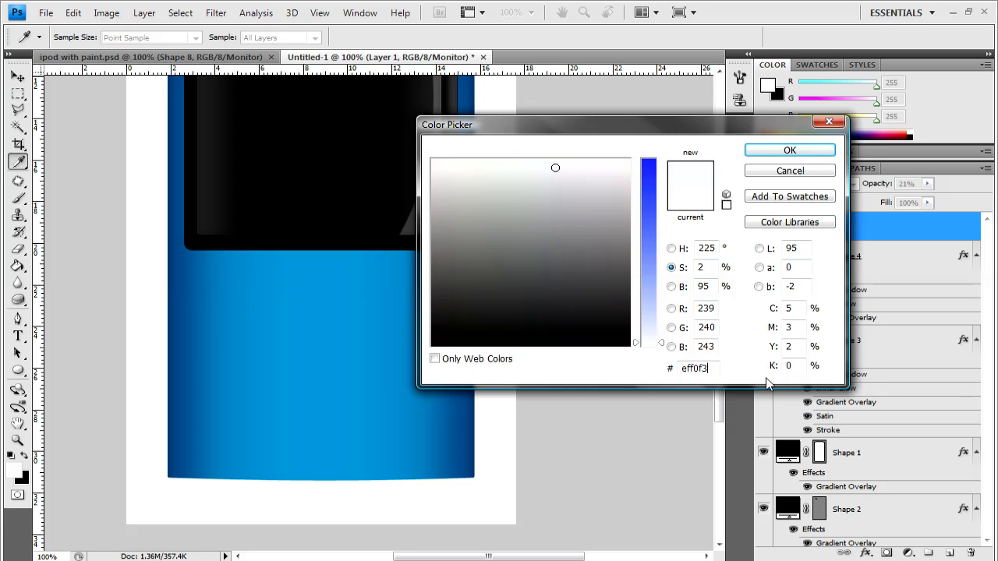
pyautogui.click(789, 149)
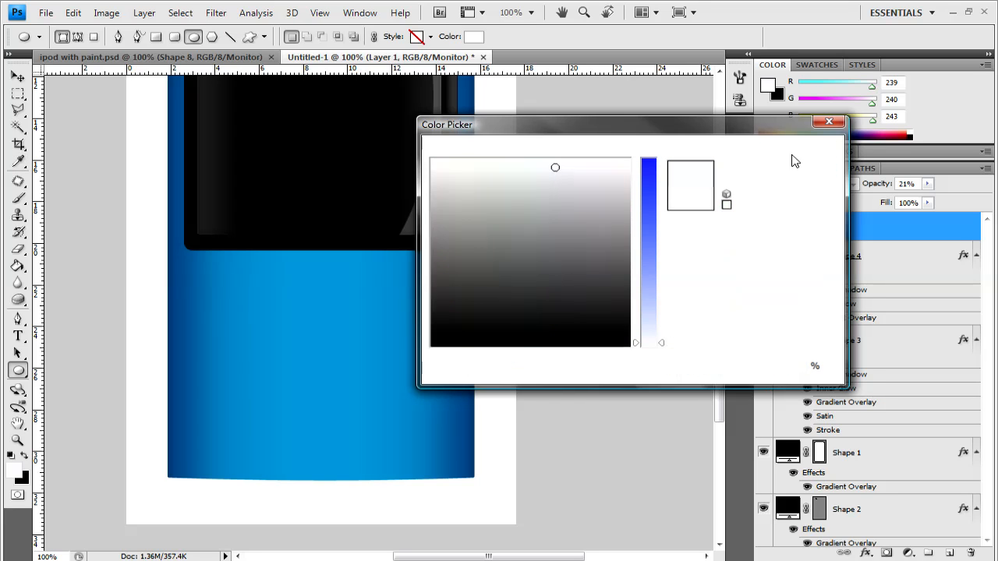
pyautogui.click(829, 122)
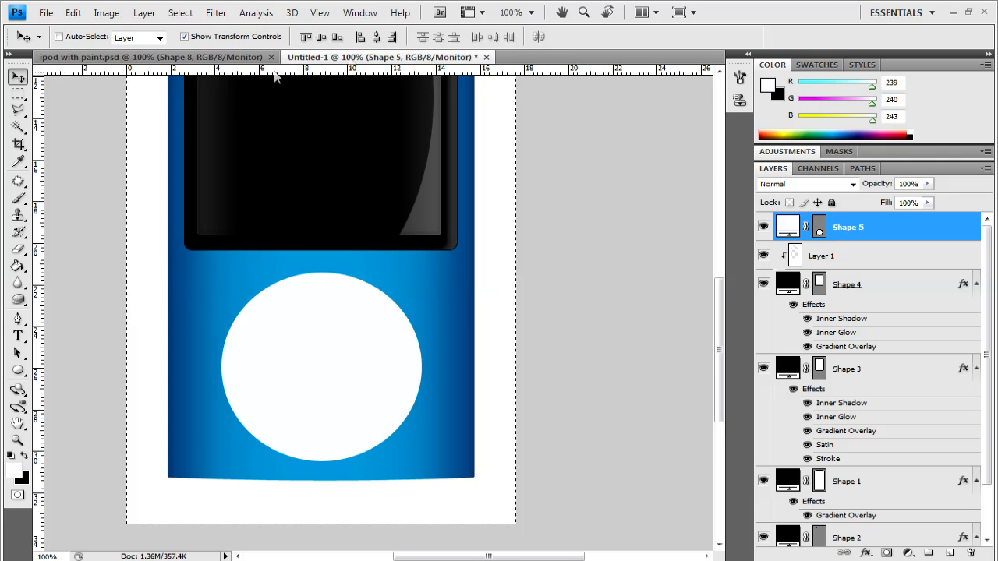
pyautogui.moveTo(53, 234)
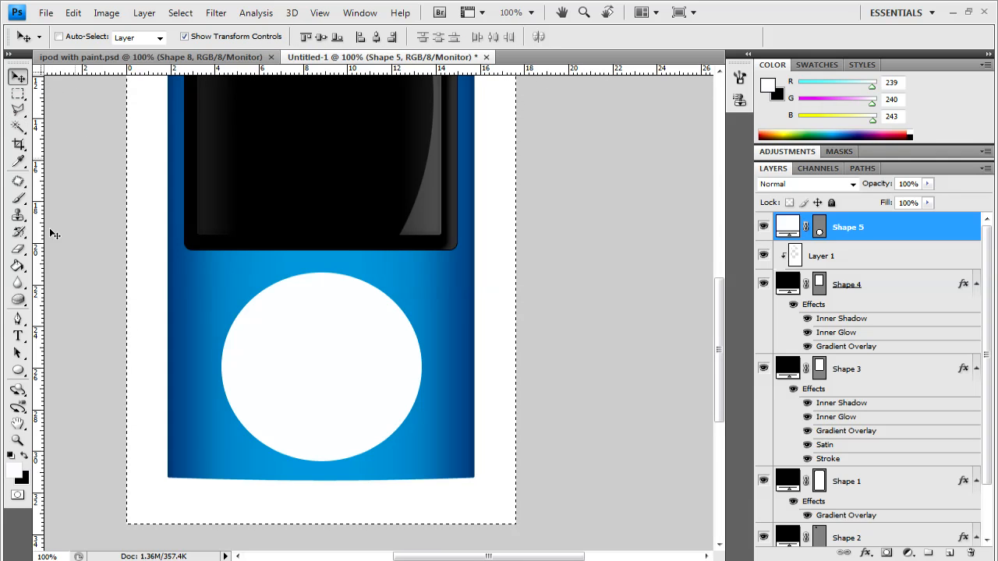
# With the Ellipse Tool, switch new shapes to subtract from the off-white circle's area.
pyautogui.click(18, 370)
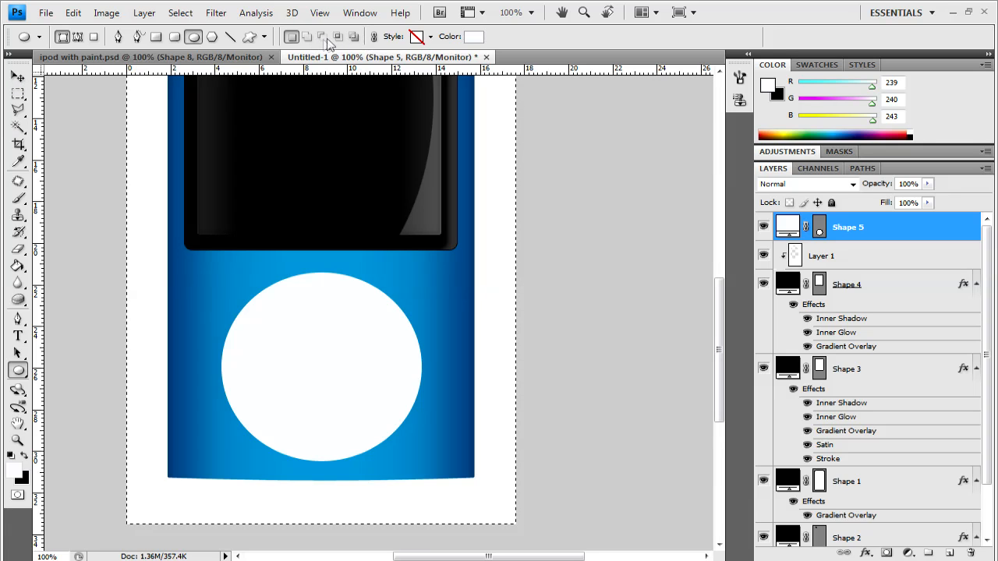
pyautogui.click(18, 77)
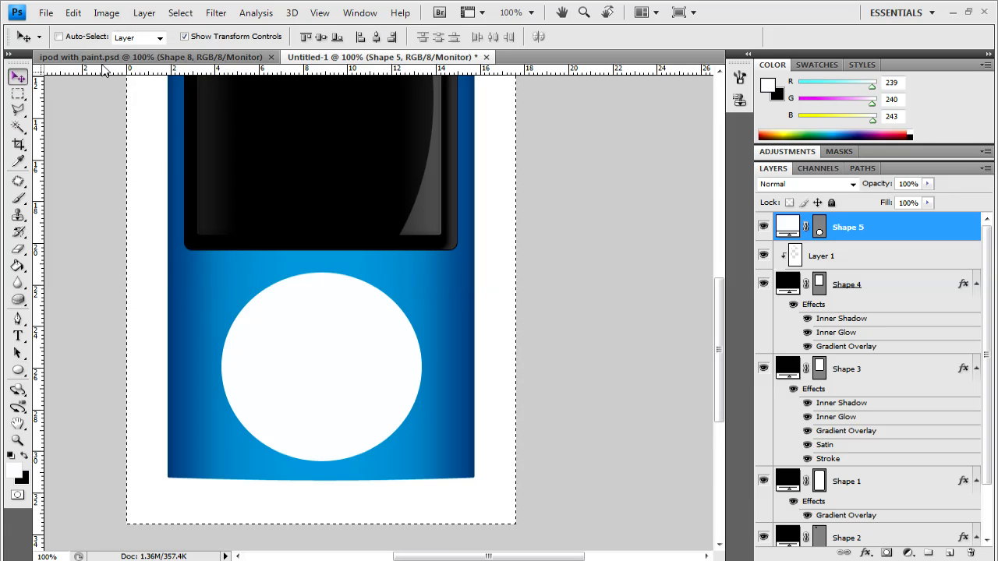
pyautogui.click(18, 370)
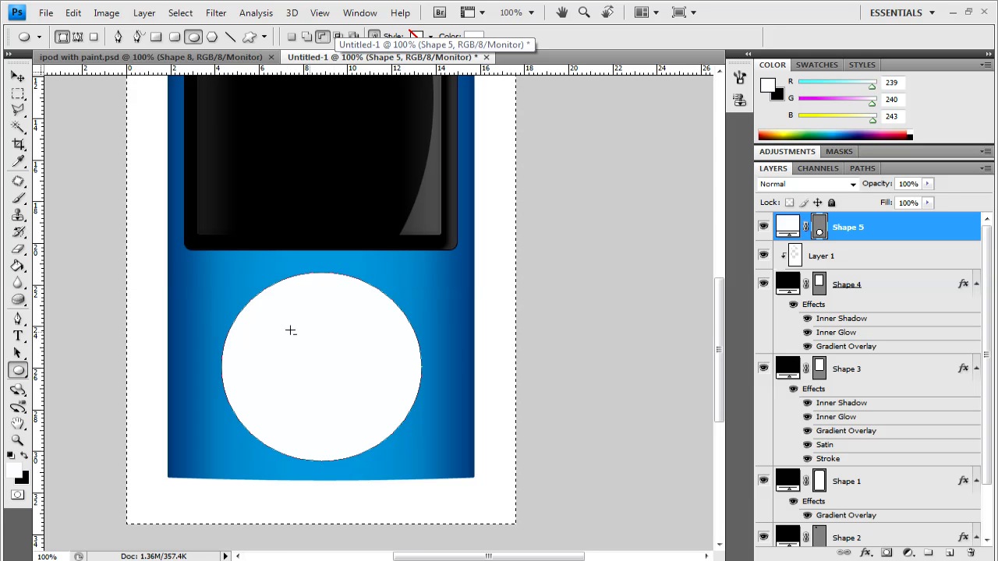
# Subtract a smaller circle from Shape 5 and centre it to form the click-wheel ring.
pyautogui.moveTo(290, 331); pyautogui.dragTo(385, 423)
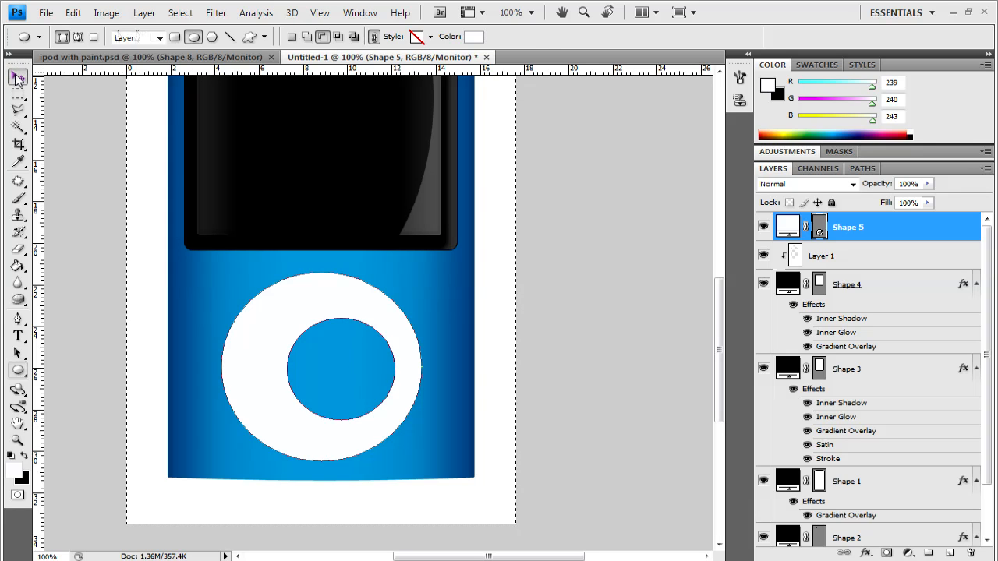
pyautogui.click(19, 76)
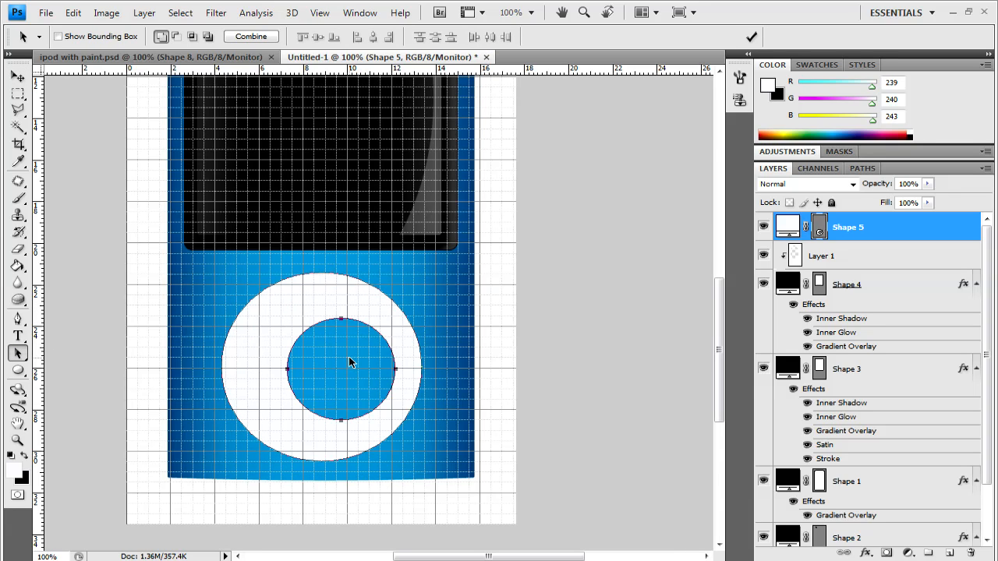
pyautogui.moveTo(349, 363); pyautogui.dragTo(332, 335)
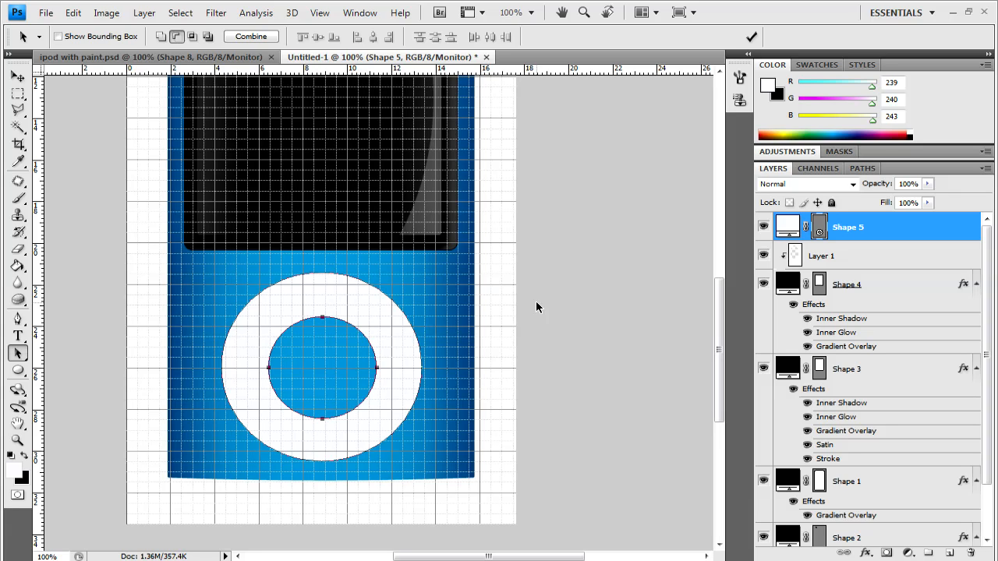
pyautogui.moveTo(532, 303)
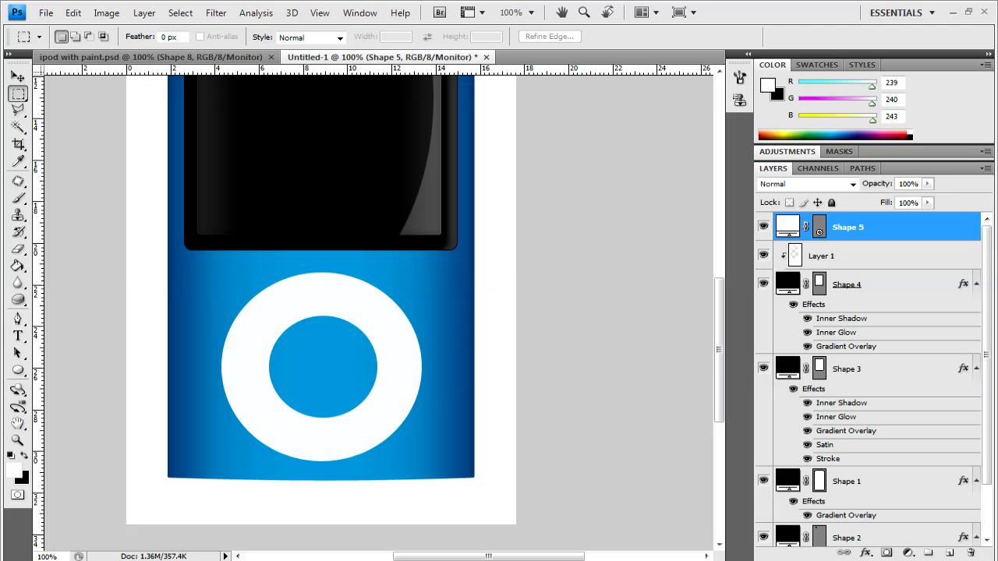
pyautogui.moveTo(352, 299)
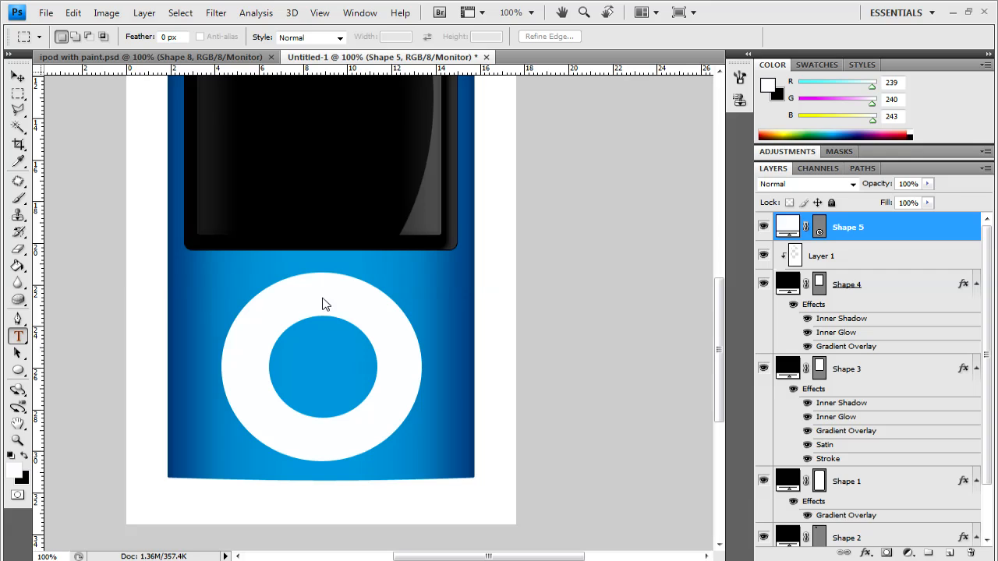
# Place a Candara Bold 19.5 pt MENU label in gray 9aa0ae above the click-wheel ring.
pyautogui.click(18, 336)
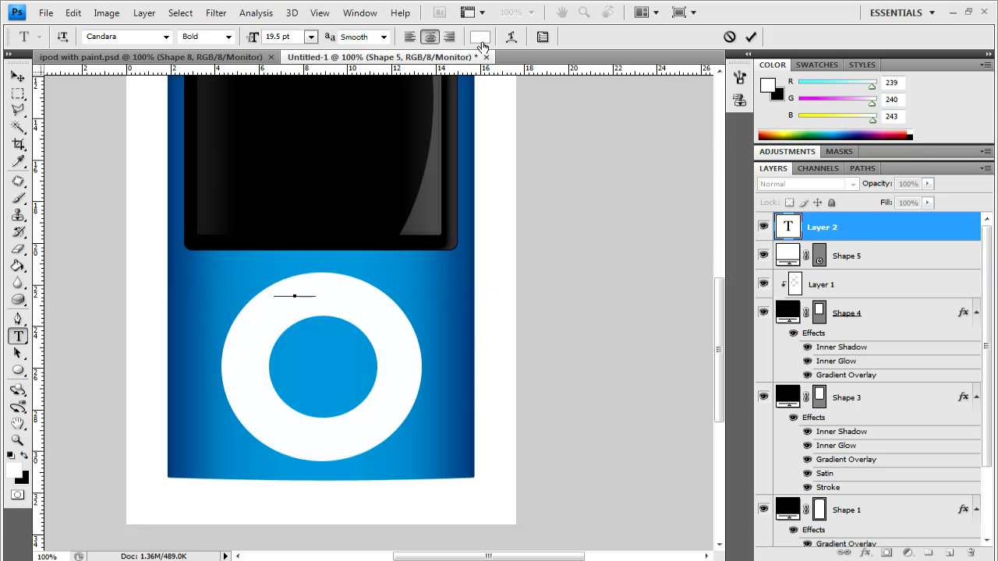
pyautogui.click(480, 36)
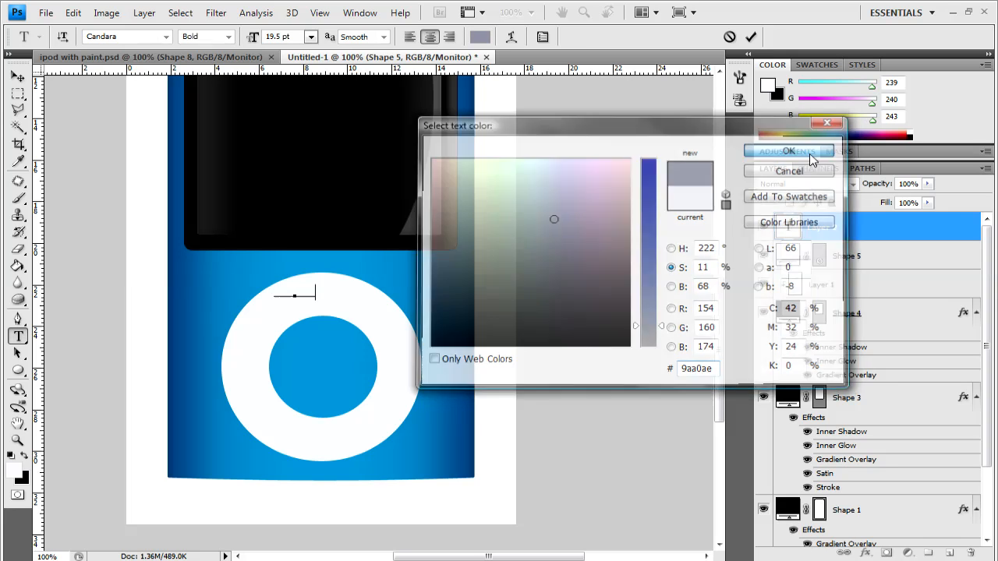
pyautogui.click(788, 150)
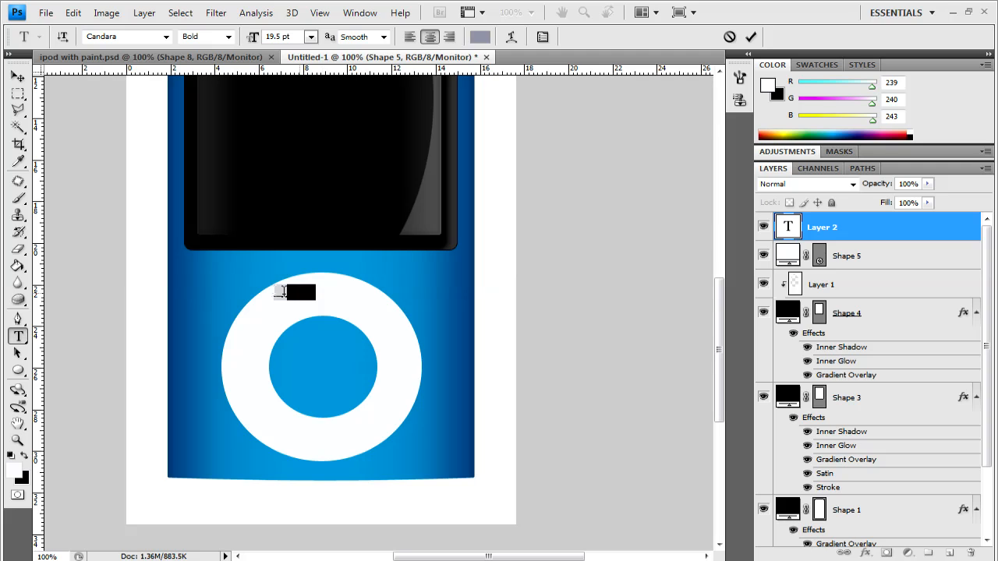
pyautogui.click(480, 37)
pyautogui.write('9aa0ae')
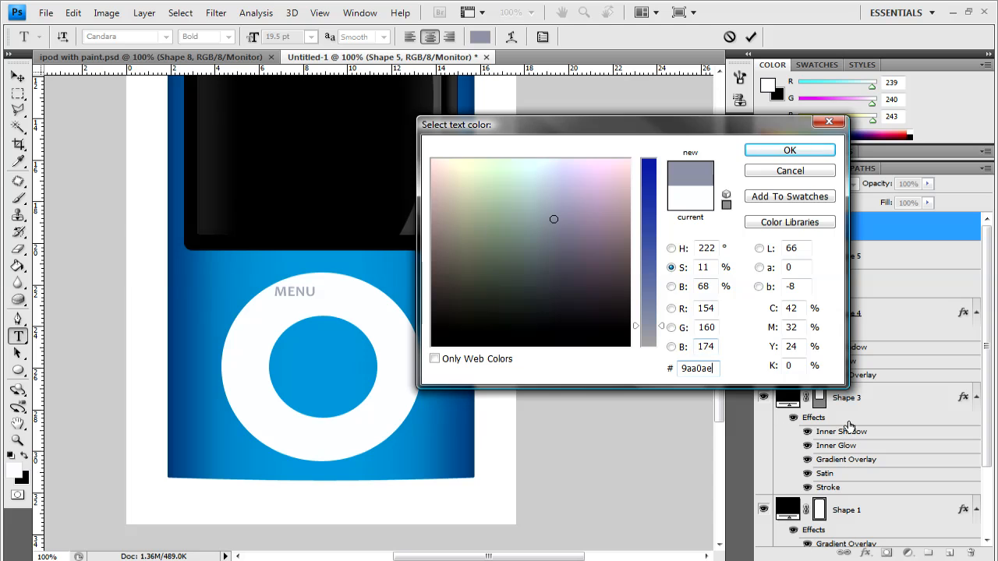
pyautogui.click(789, 150)
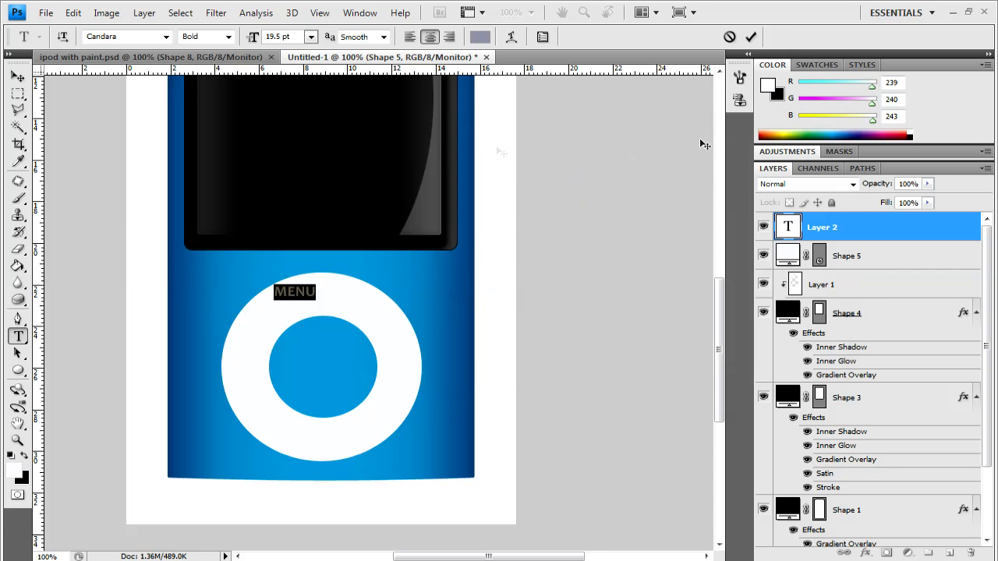
pyautogui.moveTo(294, 291); pyautogui.dragTo(318, 297)
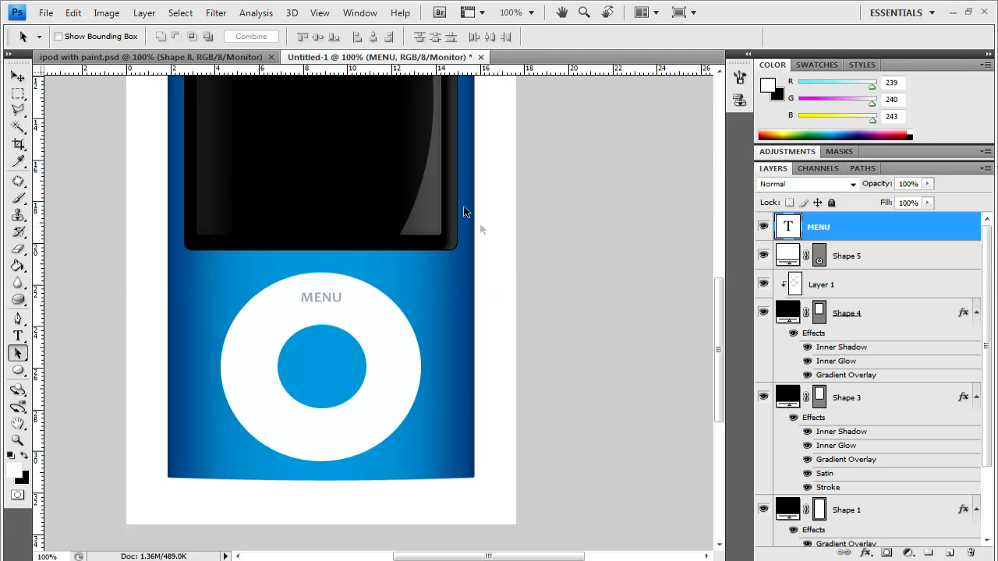
pyautogui.moveTo(463, 212)
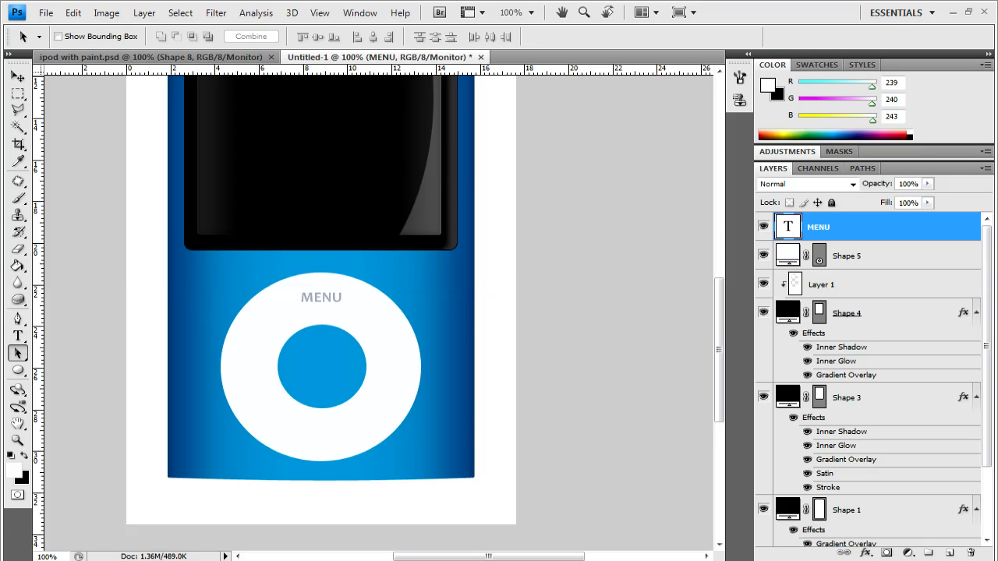
# Turn on the document grid through View Extras.
pyautogui.click(468, 12)
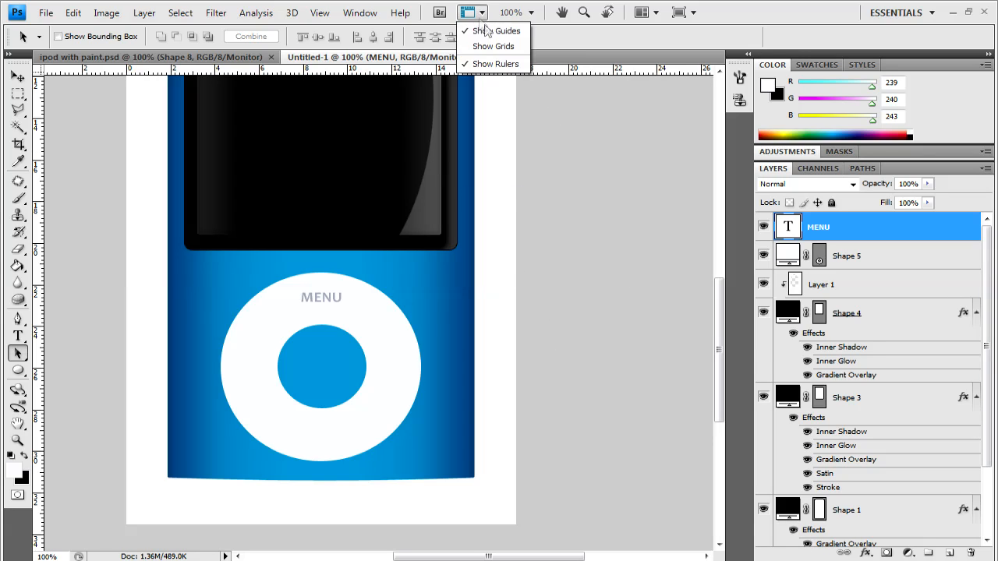
pyautogui.click(493, 46)
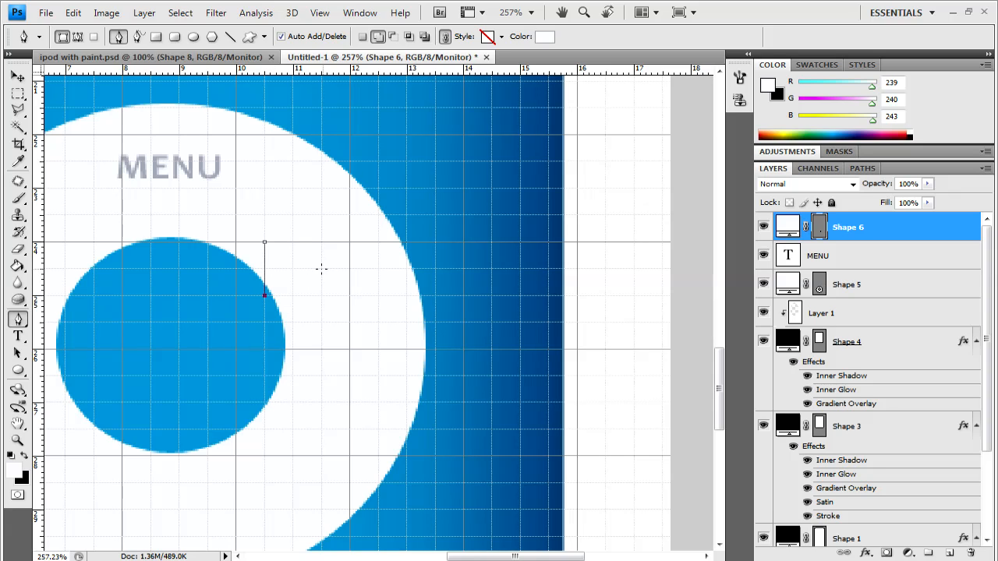
# Draw a Pen-tool triangle right of the wheel hole and fill it with gray 9aa0ae.
pyautogui.moveTo(264, 294); pyautogui.dragTo(321, 269)
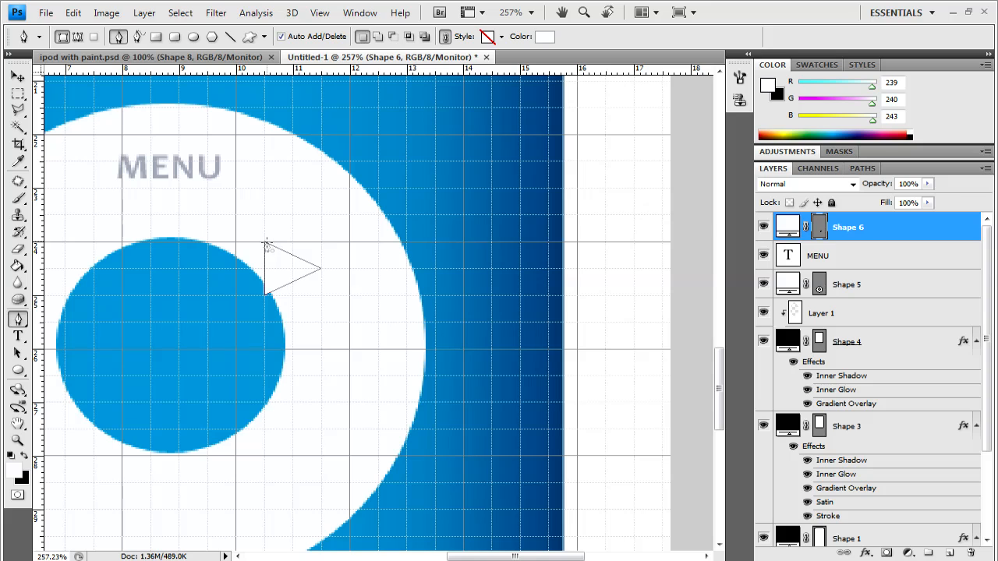
pyautogui.rightClick(269, 248)
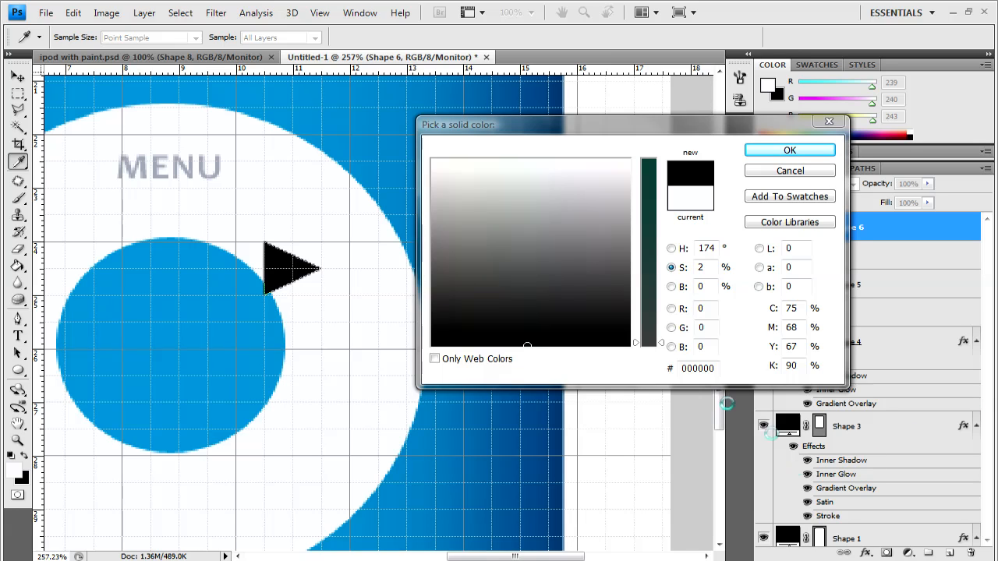
pyautogui.click(700, 308)
pyautogui.write('154')
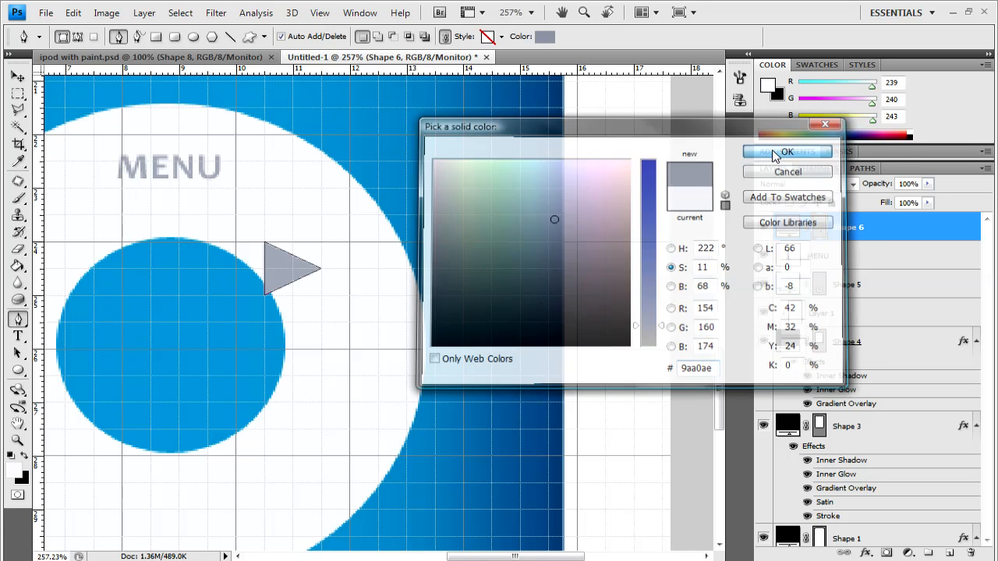
pyautogui.click(786, 152)
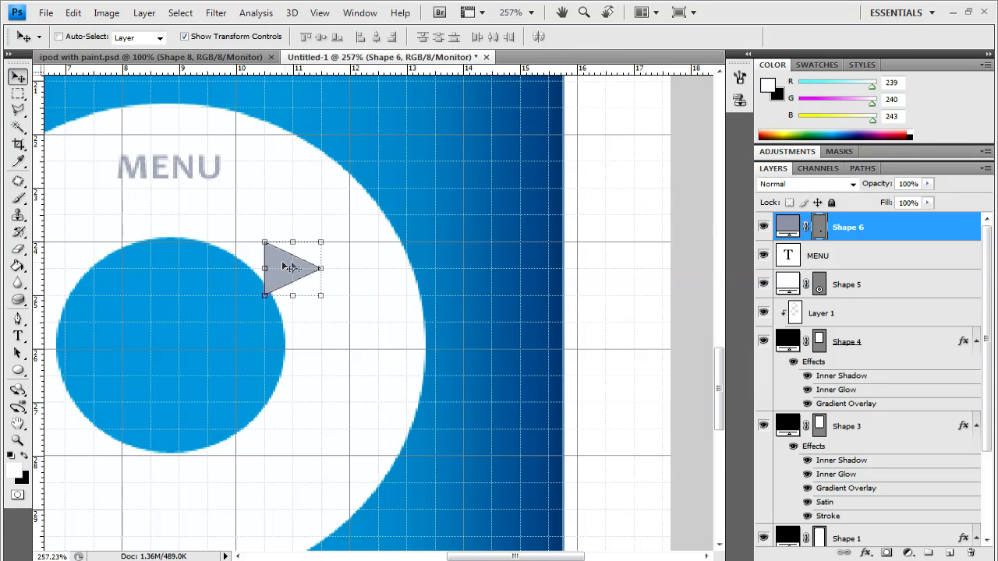
# Free Transform the triangle to about 44.5%, seat it on the guide at the wheel's right, and apply.
pyautogui.moveTo(292, 269); pyautogui.dragTo(335, 347)
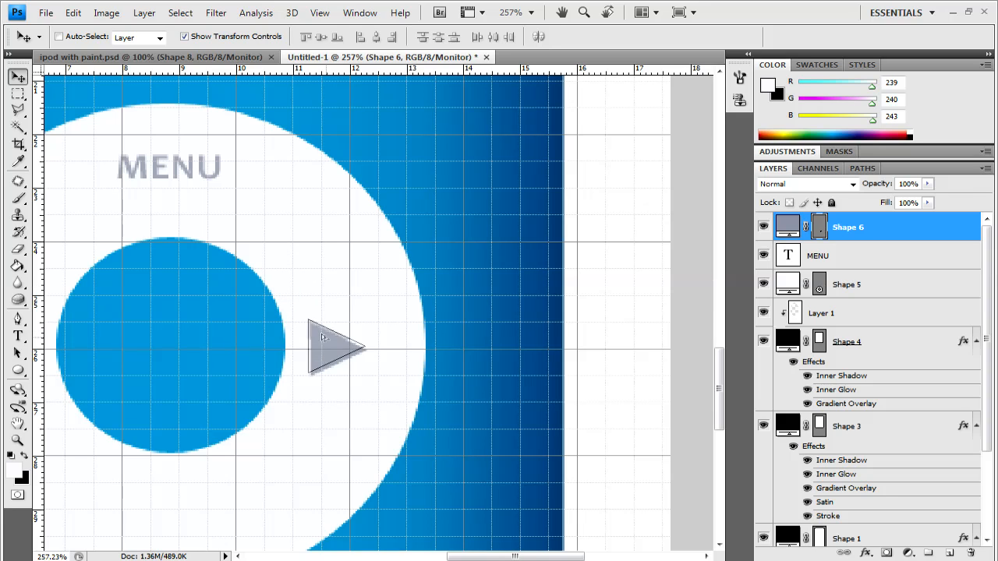
pyautogui.click(335, 346)
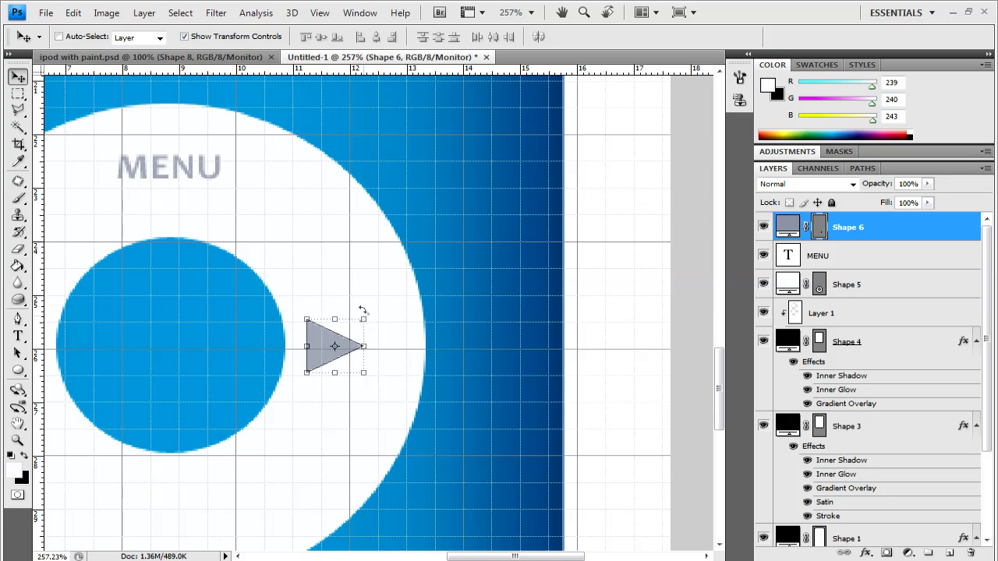
pyautogui.moveTo(333, 346); pyautogui.dragTo(331, 372)
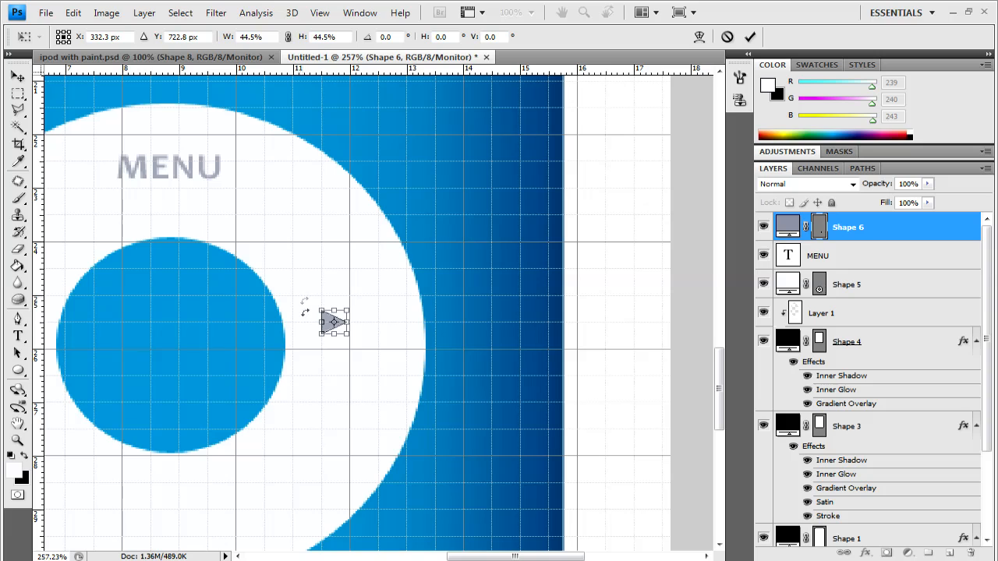
pyautogui.moveTo(325, 342)
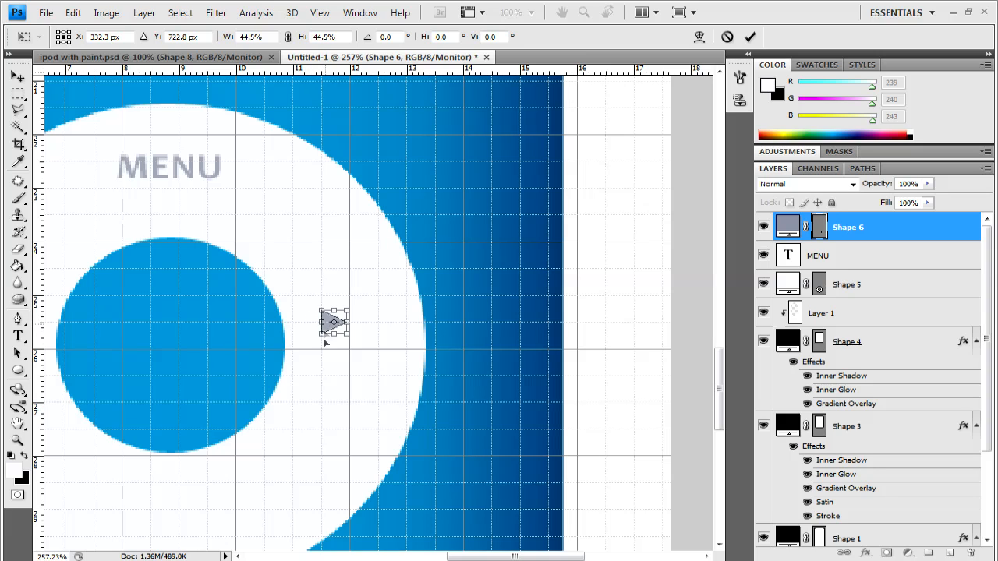
pyautogui.moveTo(333, 322); pyautogui.dragTo(333, 334)
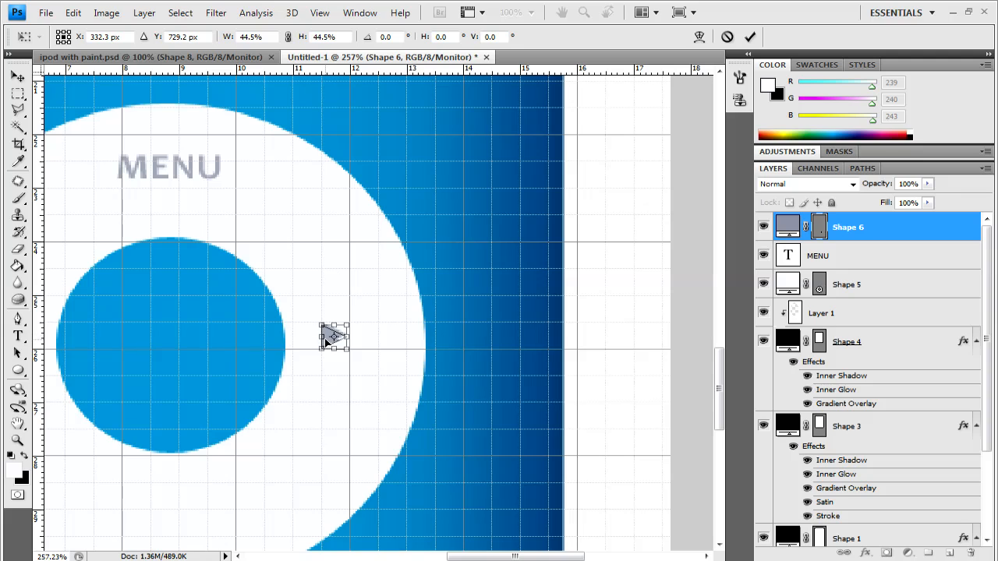
pyautogui.moveTo(331, 335); pyautogui.dragTo(331, 347)
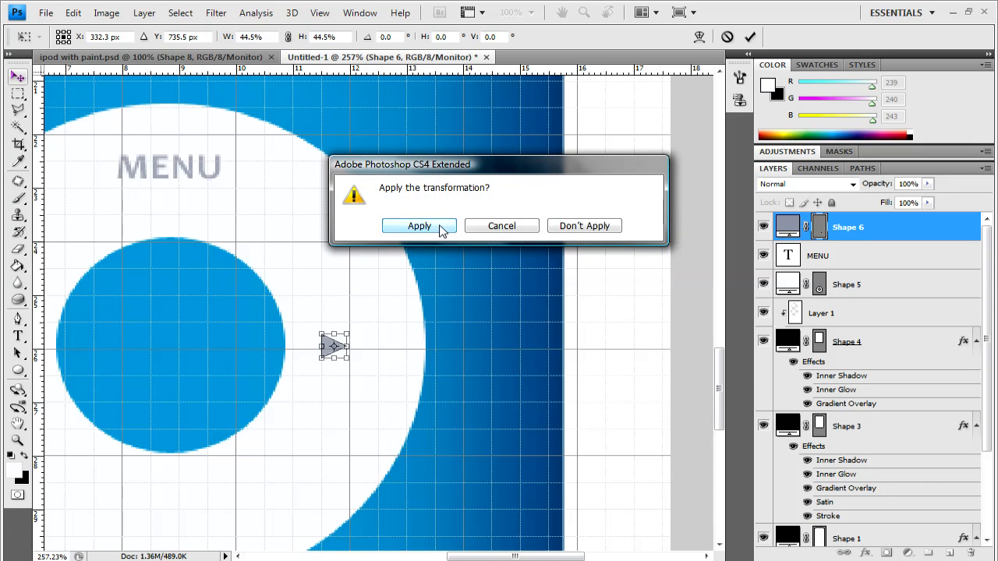
pyautogui.click(418, 225)
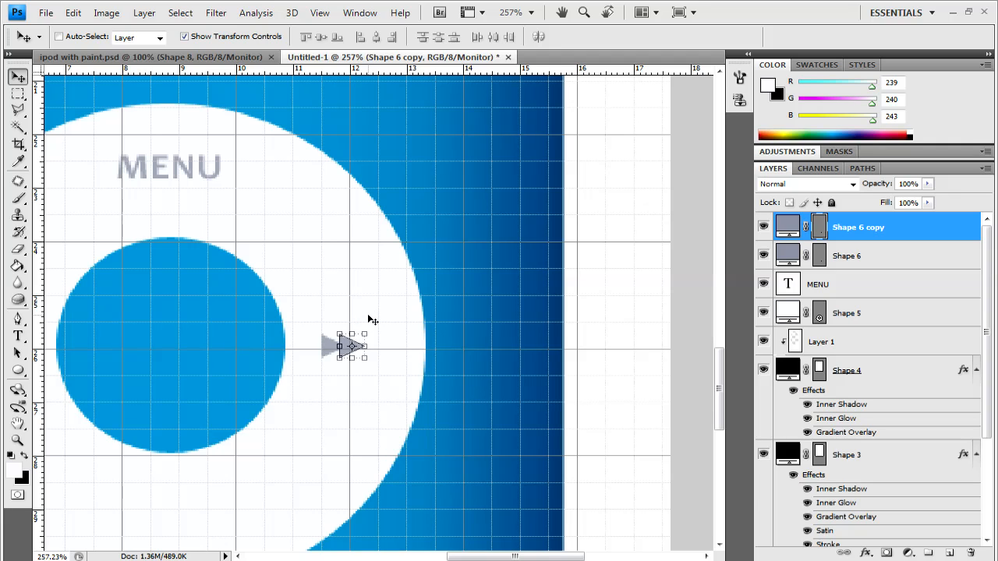
# Offset the duplicated triangle into a fast-forward pair, select the MENU layer and ready the Line tool.
pyautogui.click(19, 77)
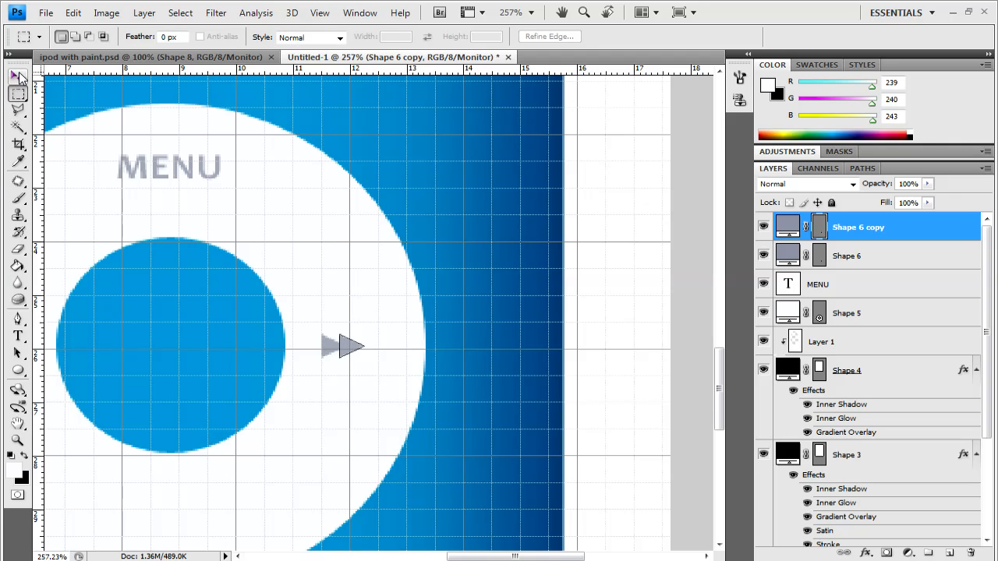
pyautogui.click(18, 76)
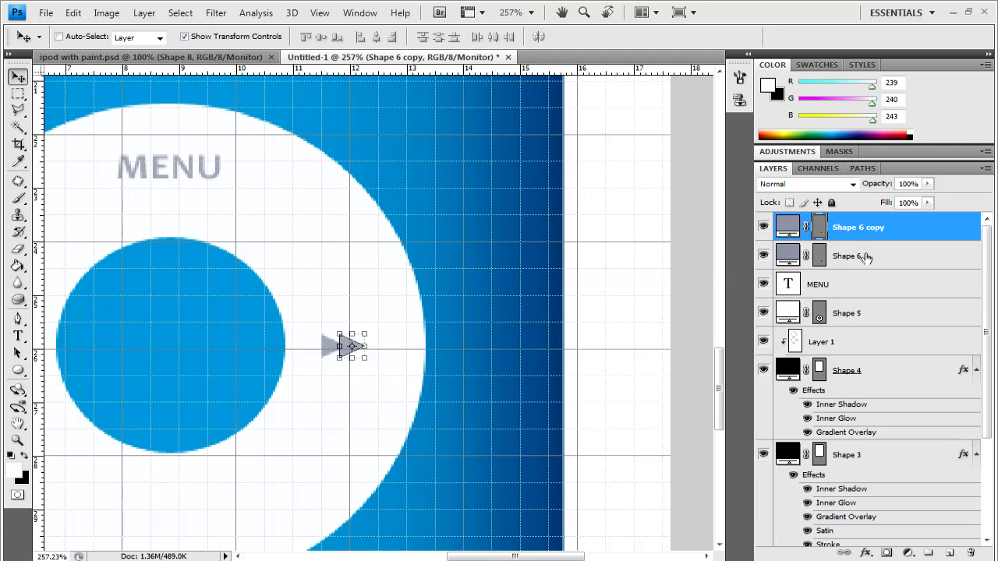
pyautogui.click(818, 284)
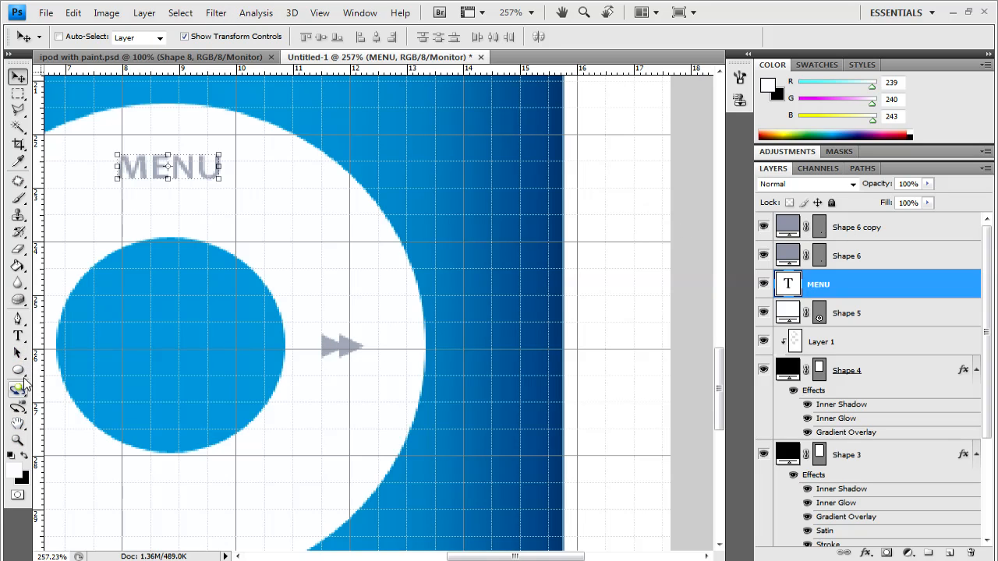
pyautogui.click(18, 370)
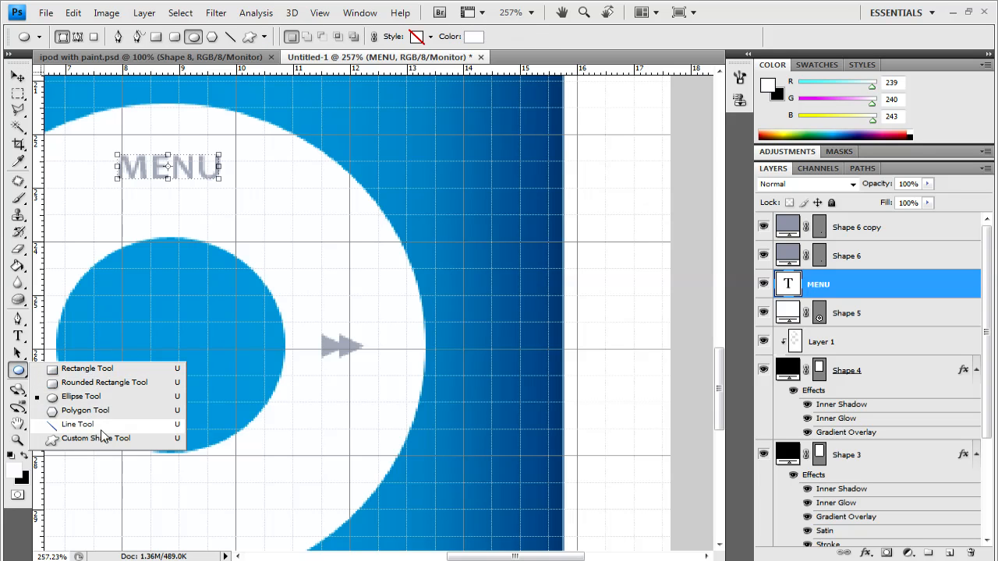
pyautogui.click(77, 424)
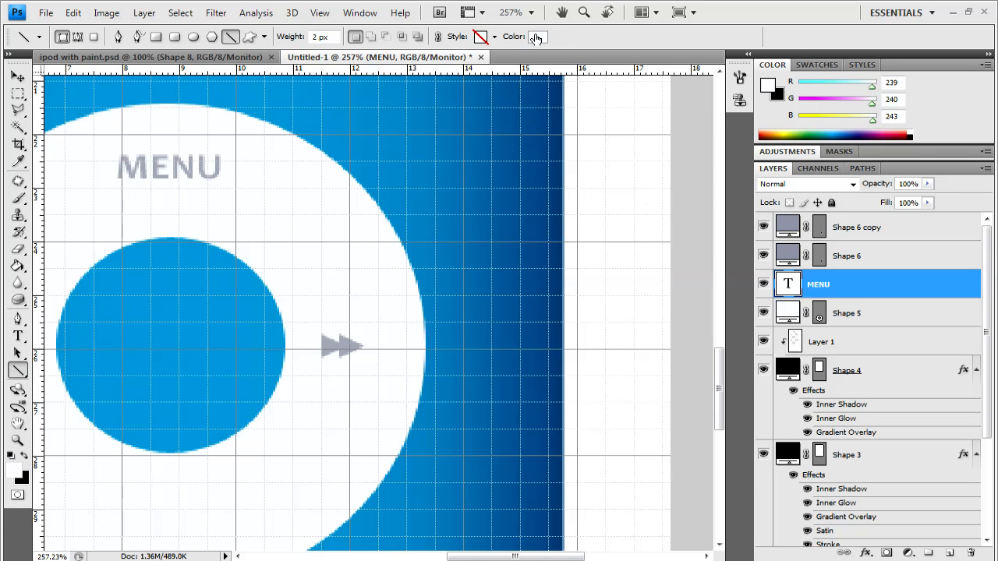